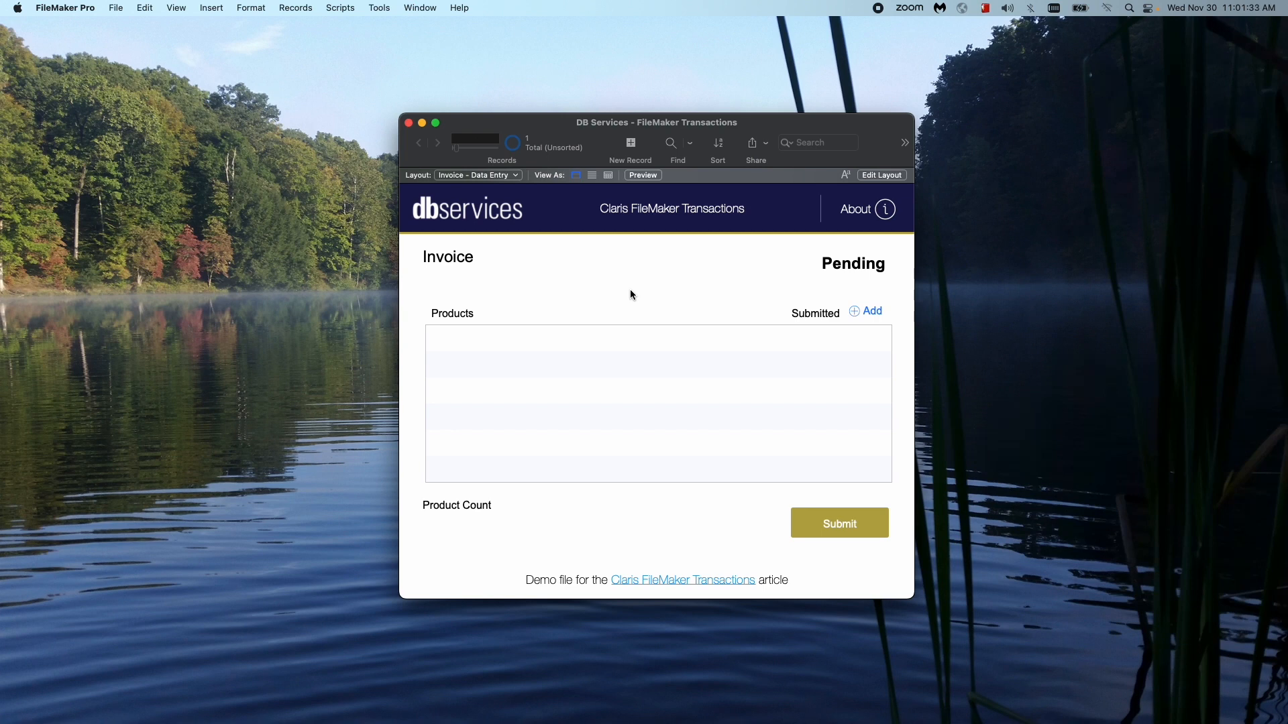
Switch from the invoice form to the 'Invoice - Delete Line Item' script in Script Workspace
left_click(339, 8)
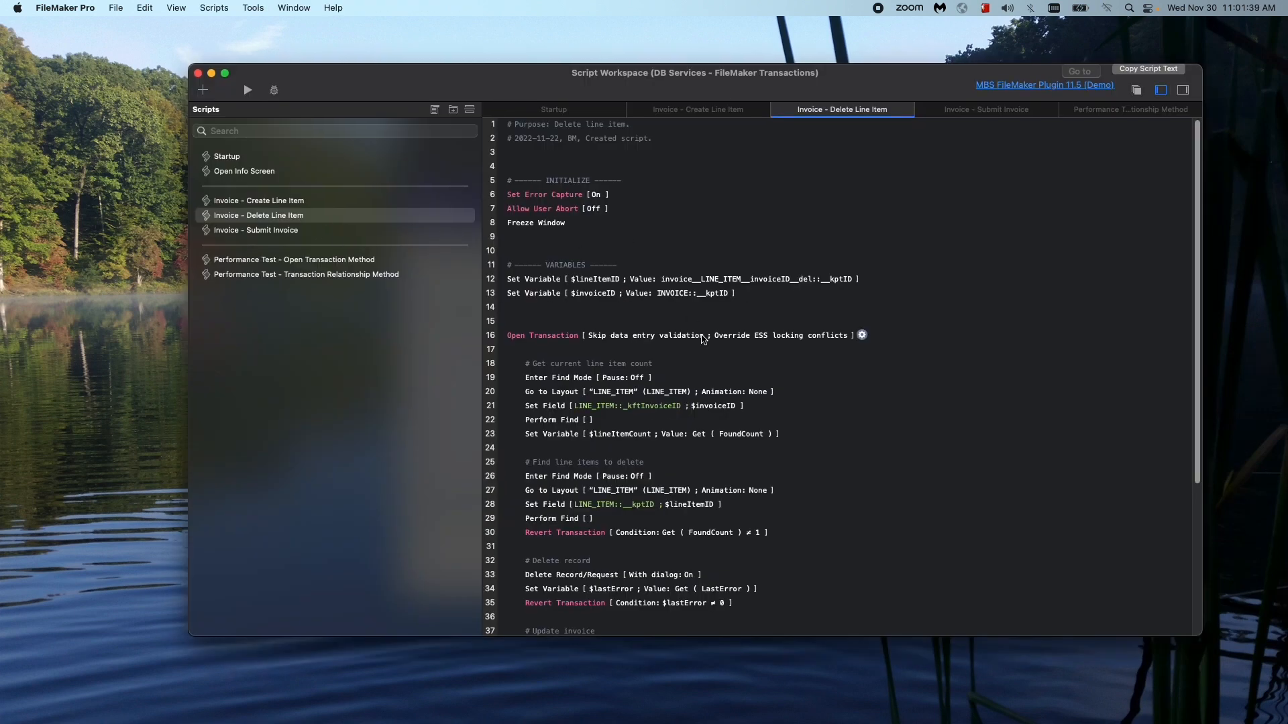
scroll("down", 3)
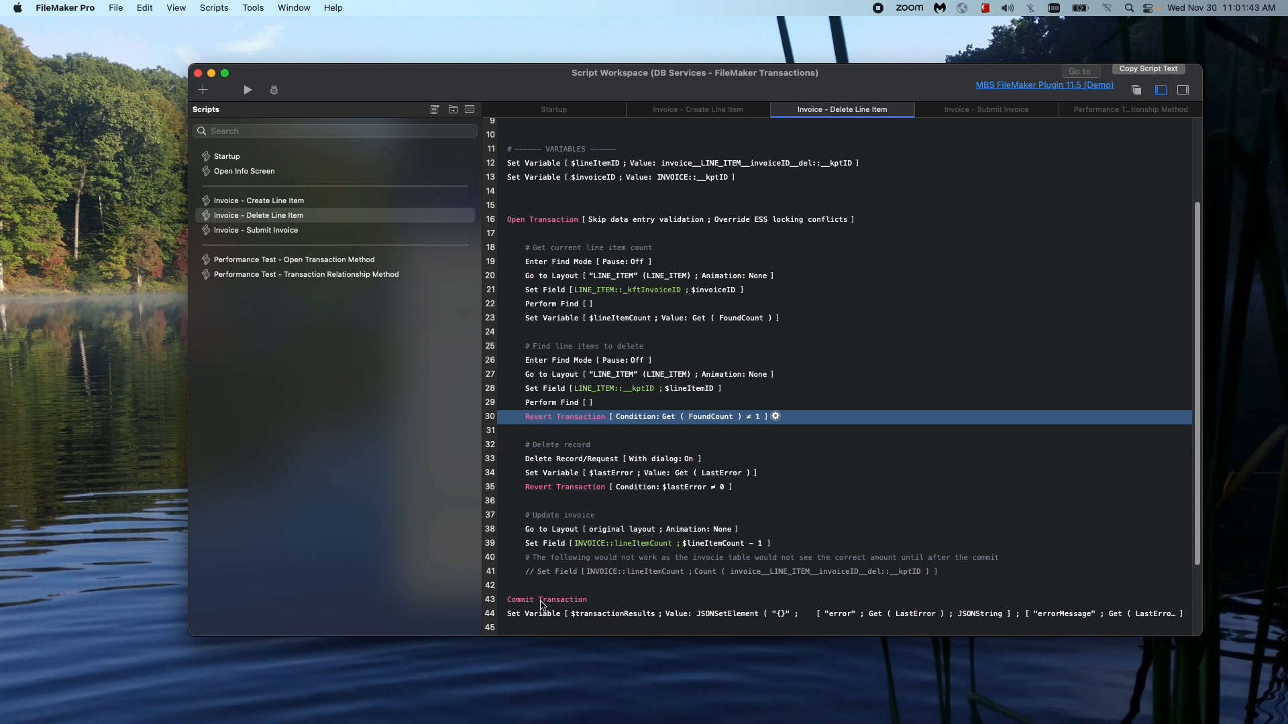
left_click(546, 599)
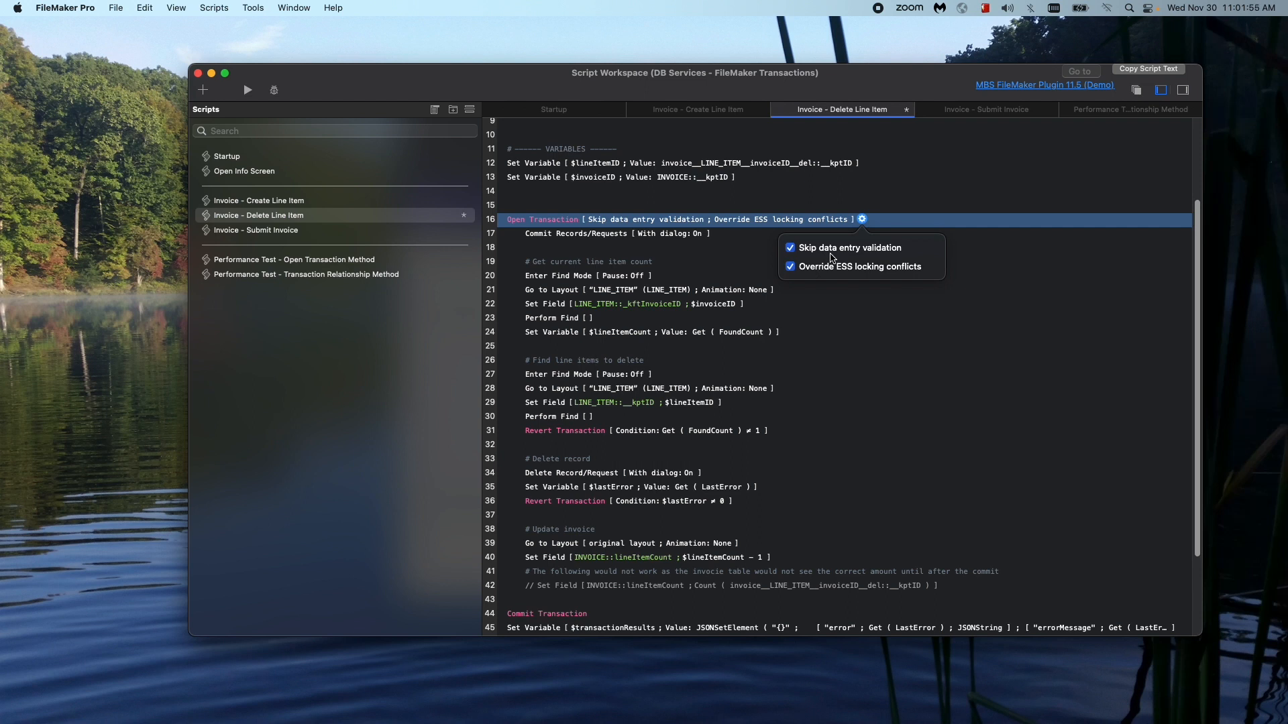
mouse_move(843, 281)
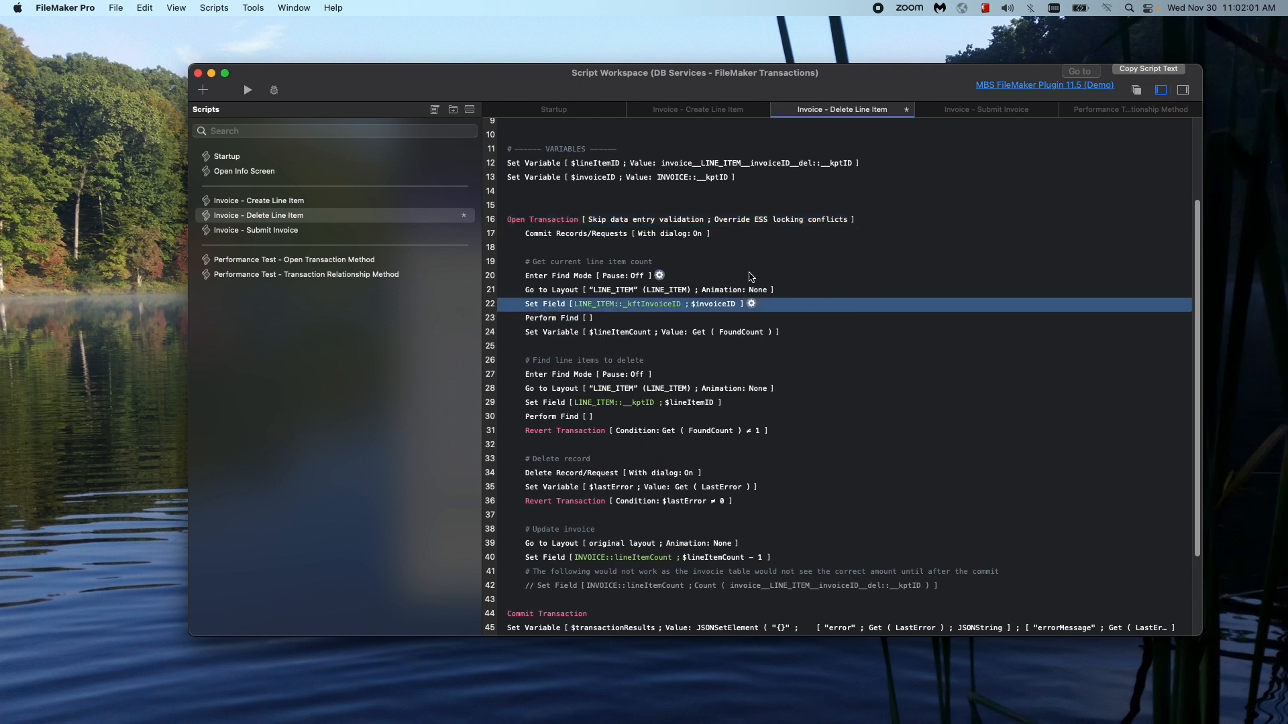
left_click(716, 234)
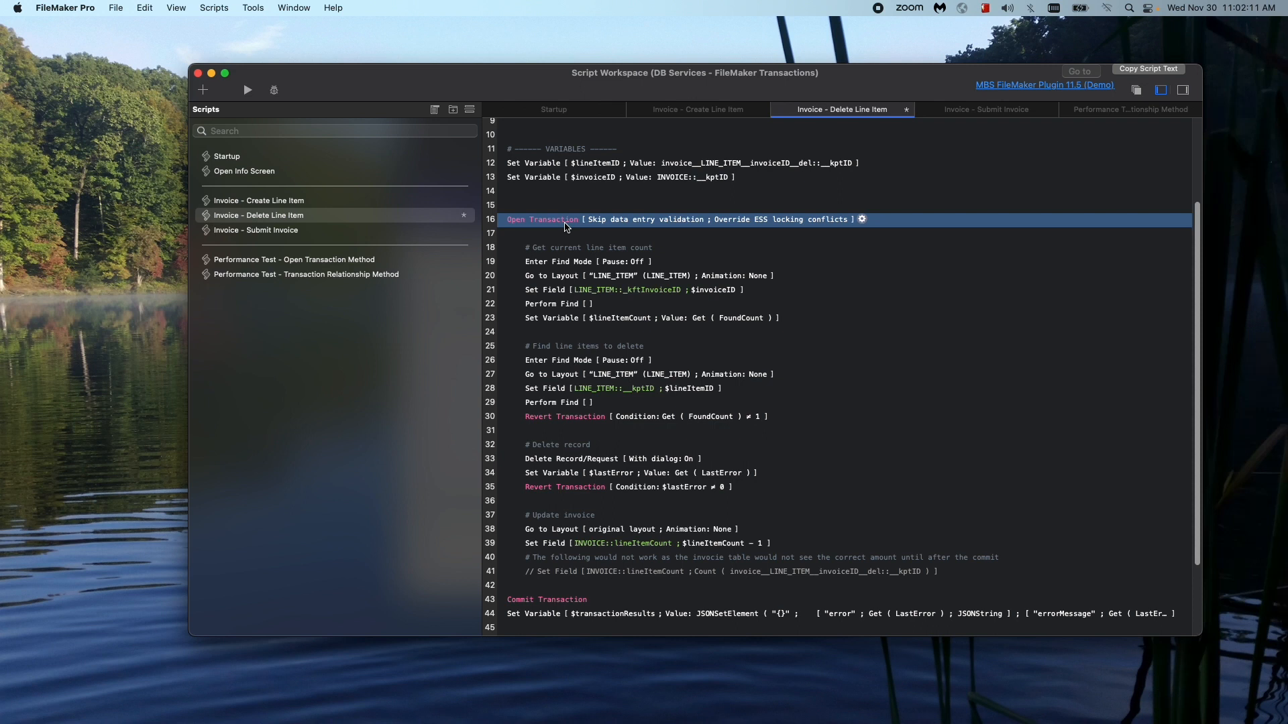
left_click(546, 600)
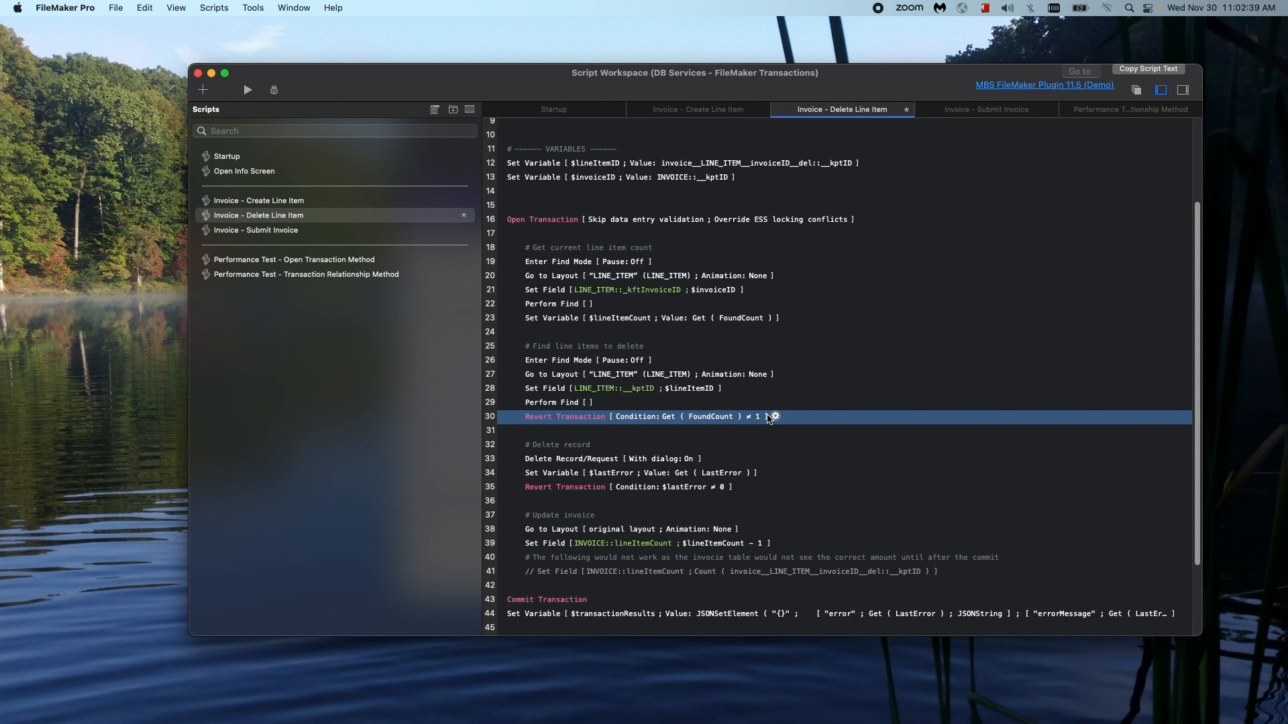
Inspect the first Revert Transaction condition Get ( FoundCount ) ≠ 1 and leave it unchanged
left_click(772, 416)
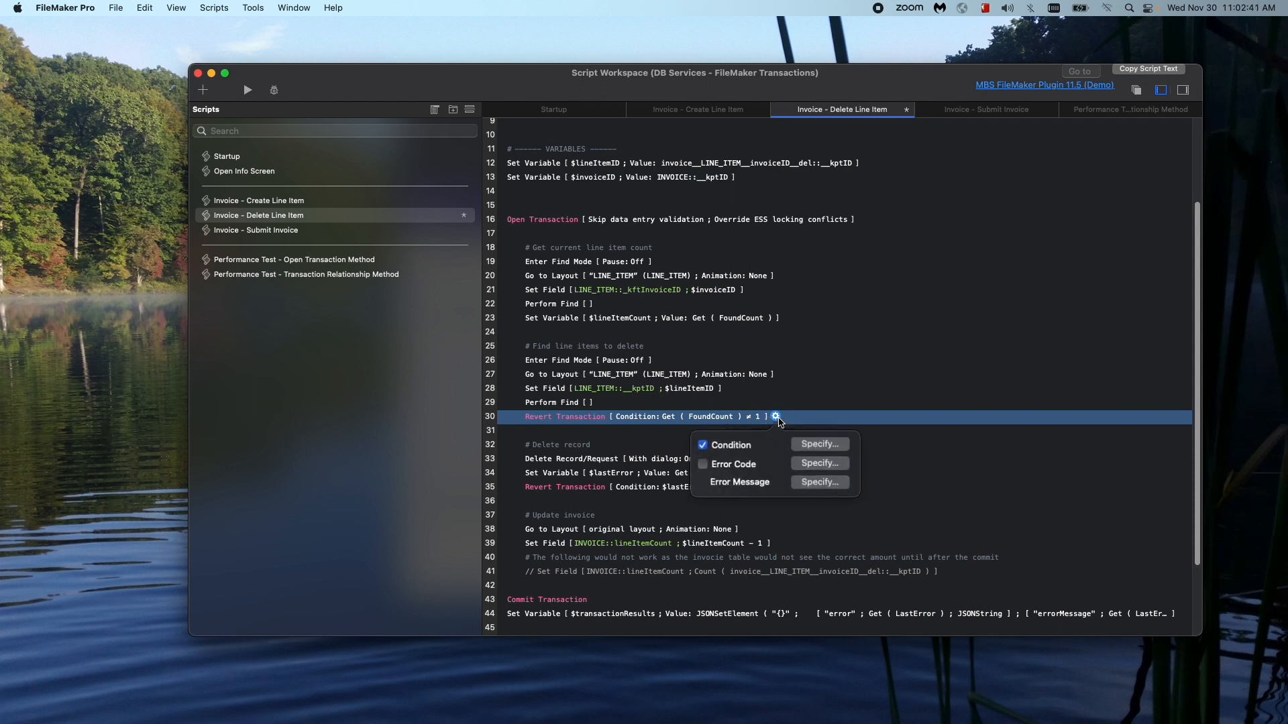
mouse_move(678, 421)
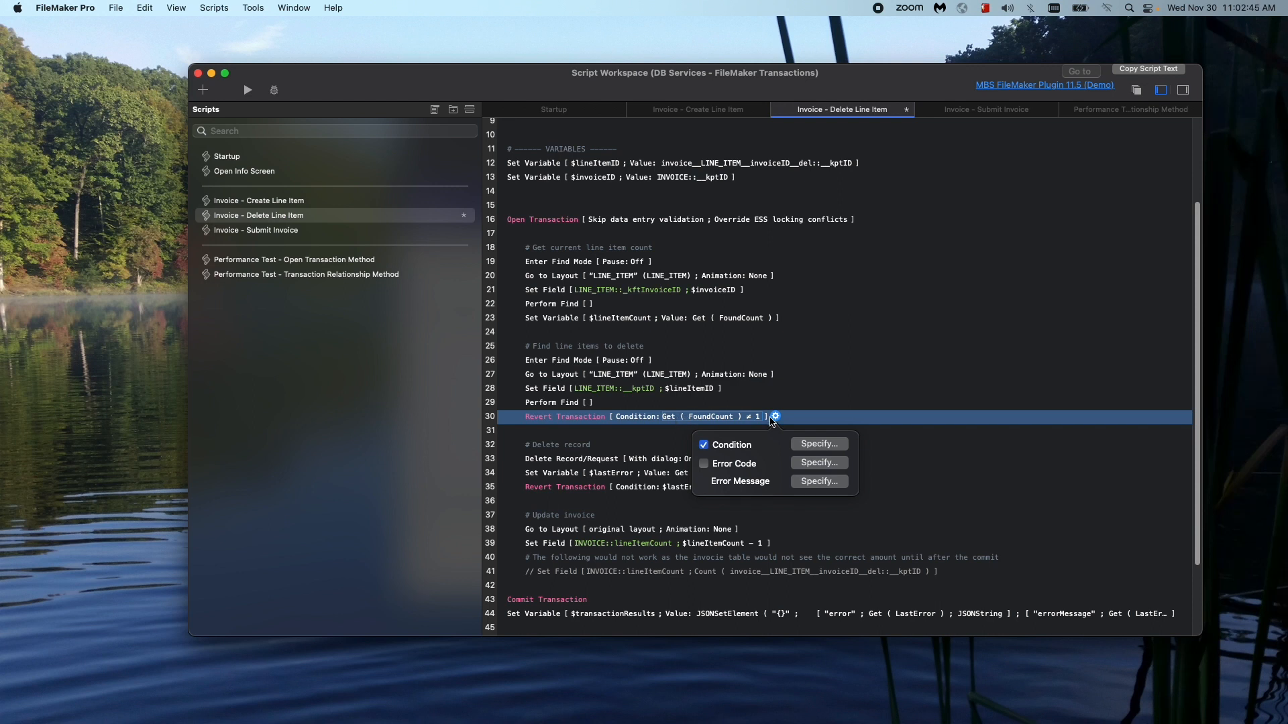
left_click(817, 444)
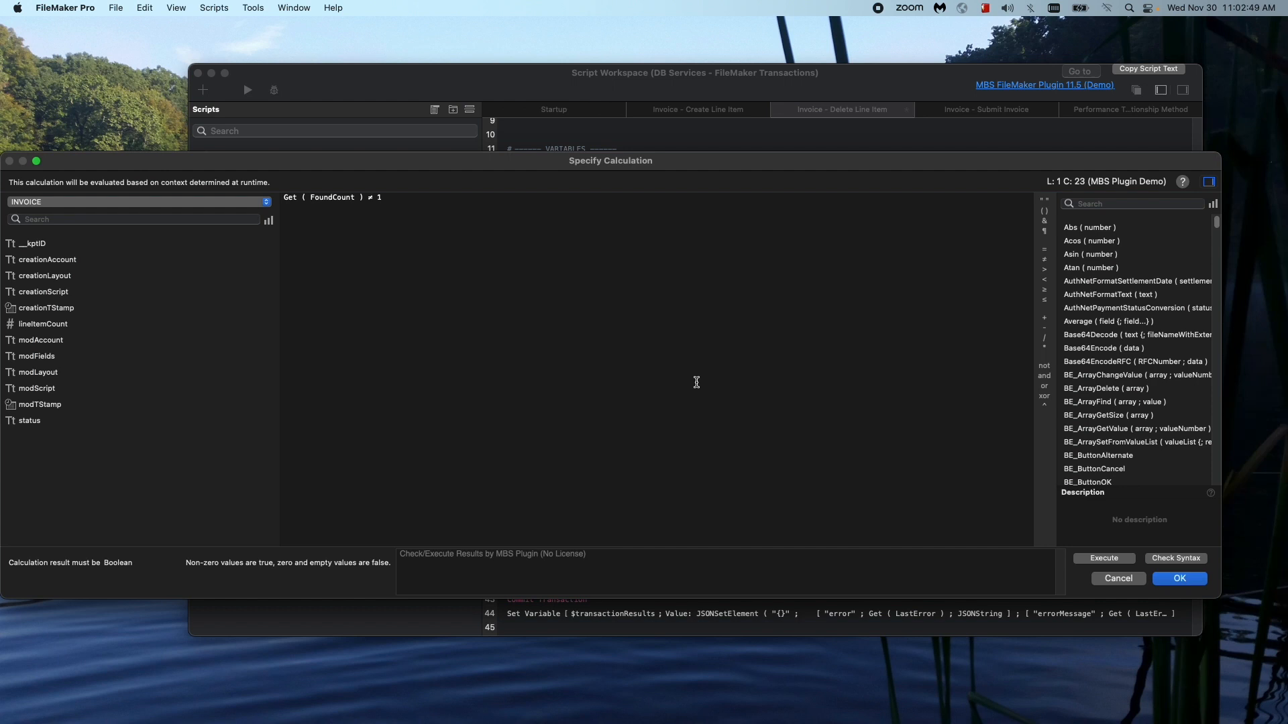
mouse_move(1128, 591)
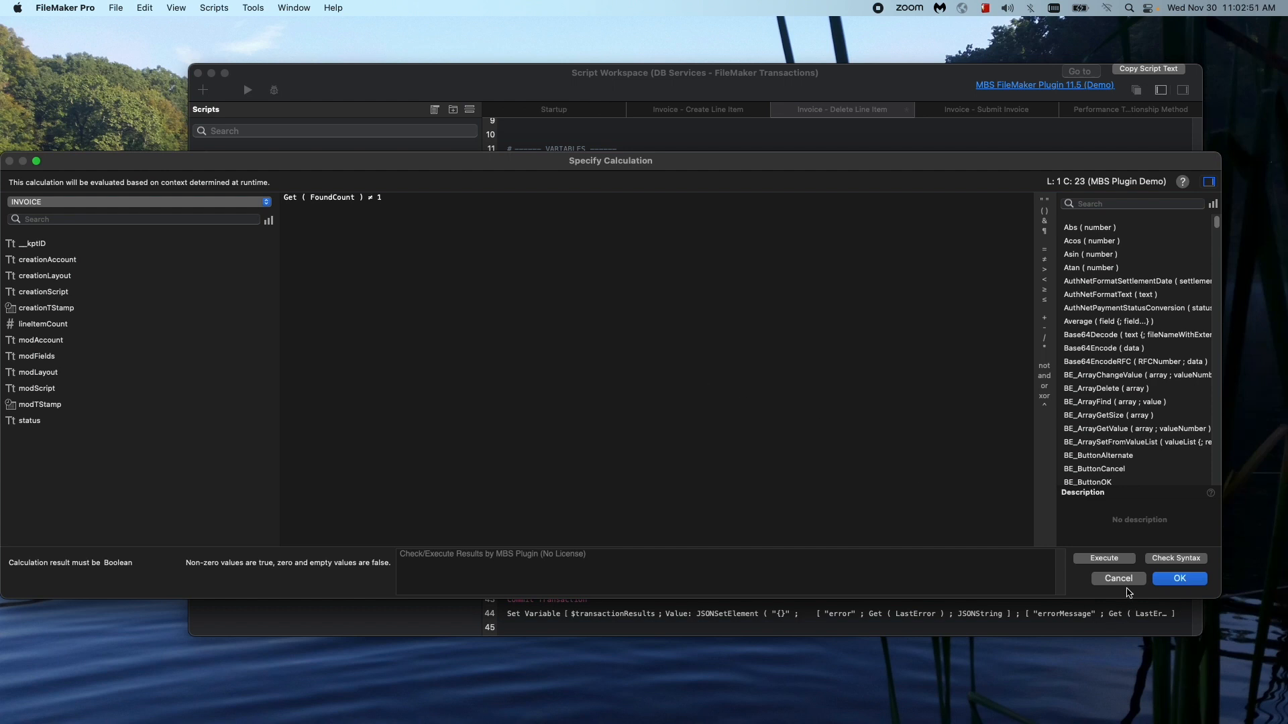
left_click(1179, 578)
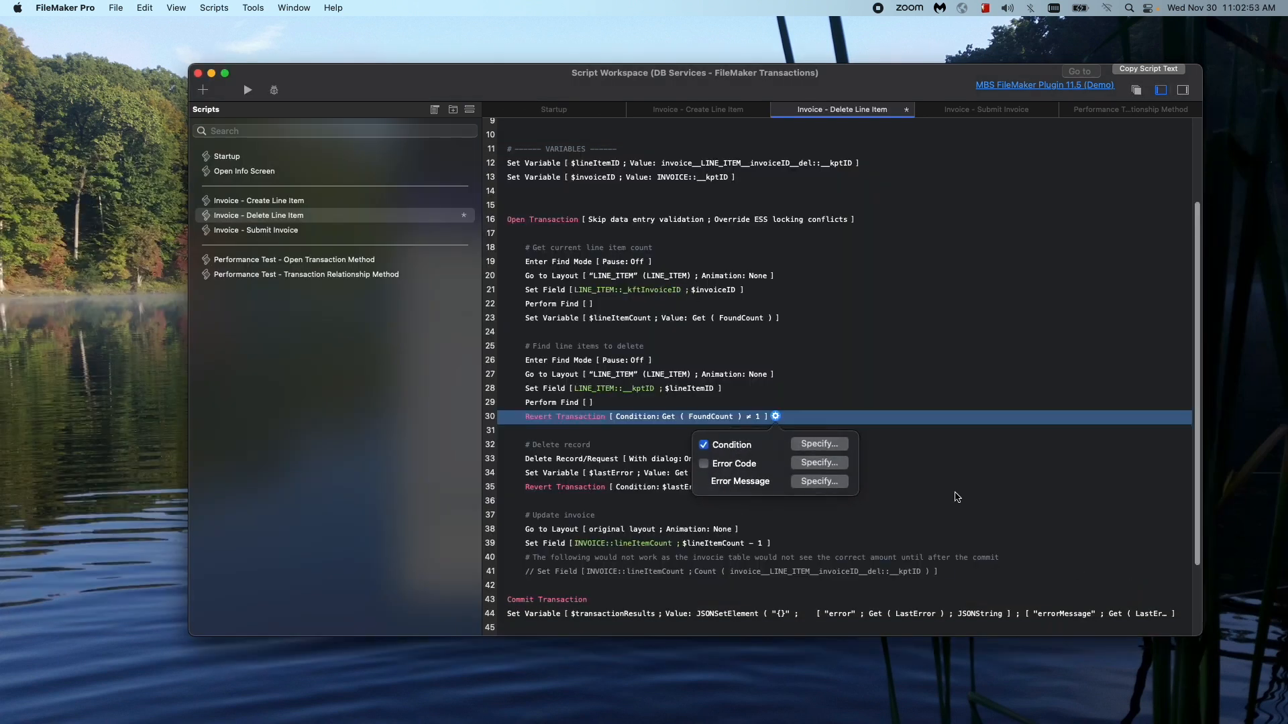
mouse_move(672, 535)
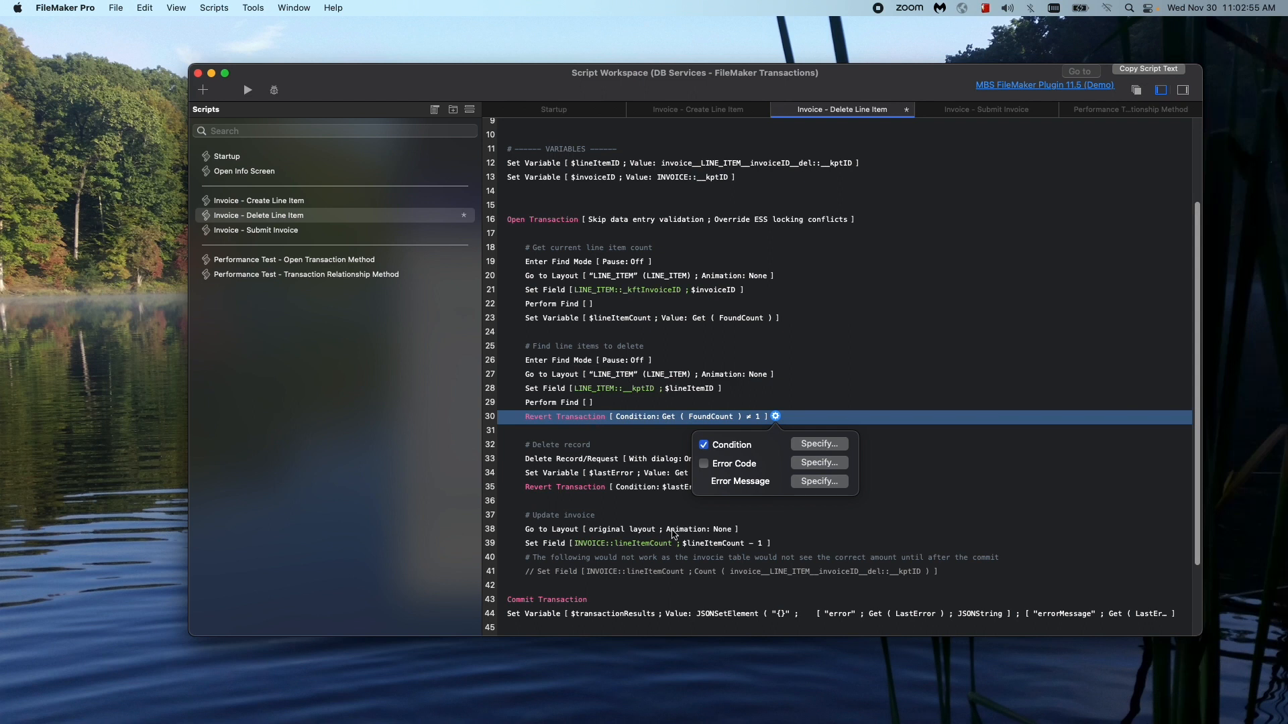
mouse_move(643, 602)
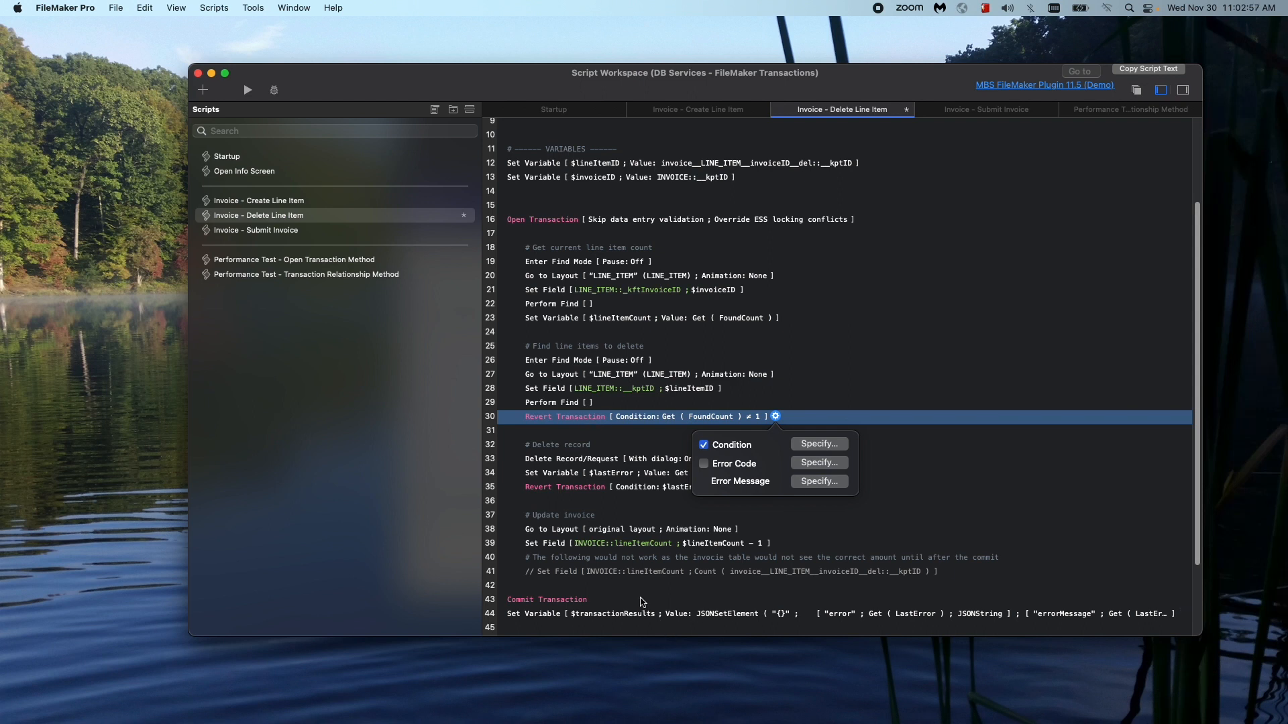
Review the Revert Transaction options again (condition only, no error code) and return to the script listing
left_click(546, 600)
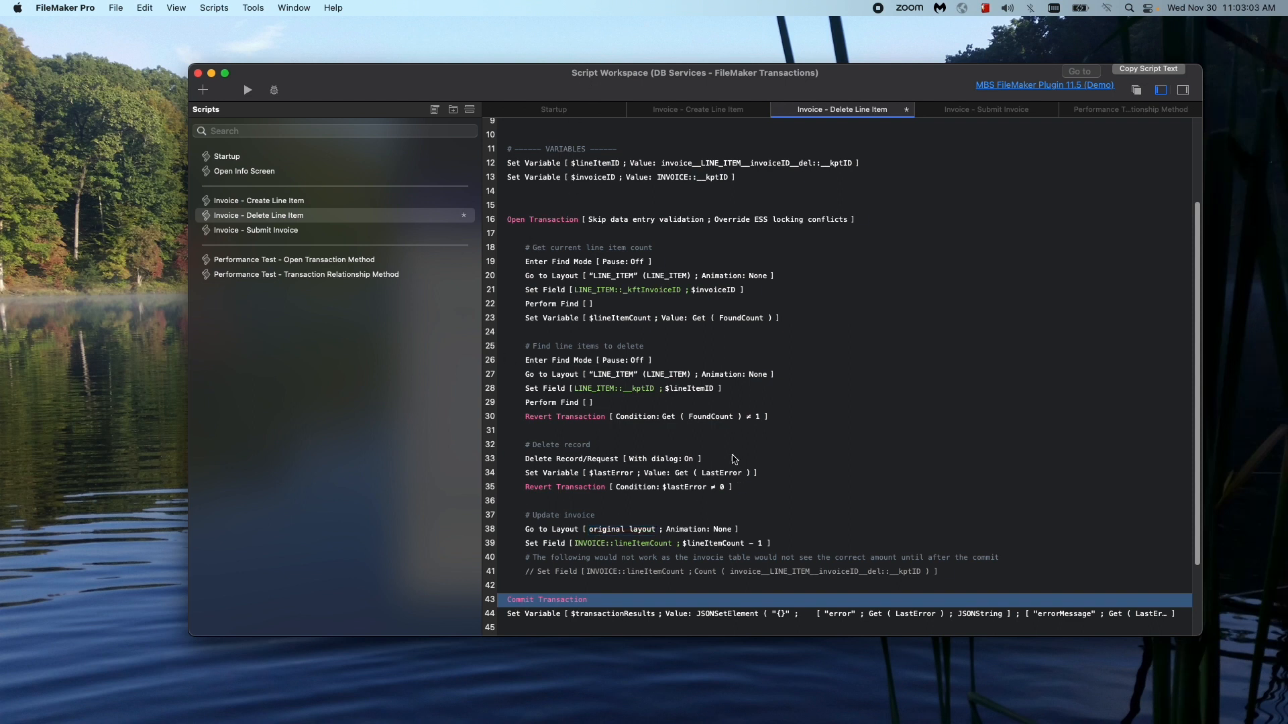
left_click(774, 416)
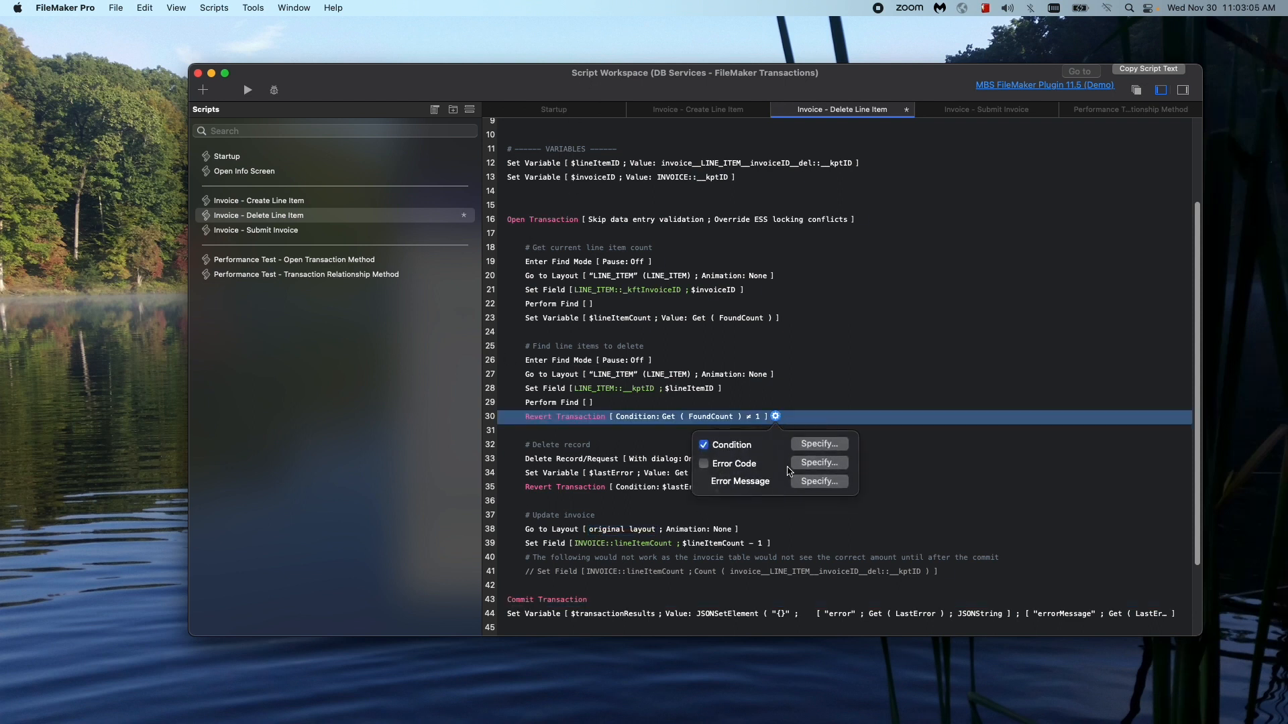
mouse_move(759, 490)
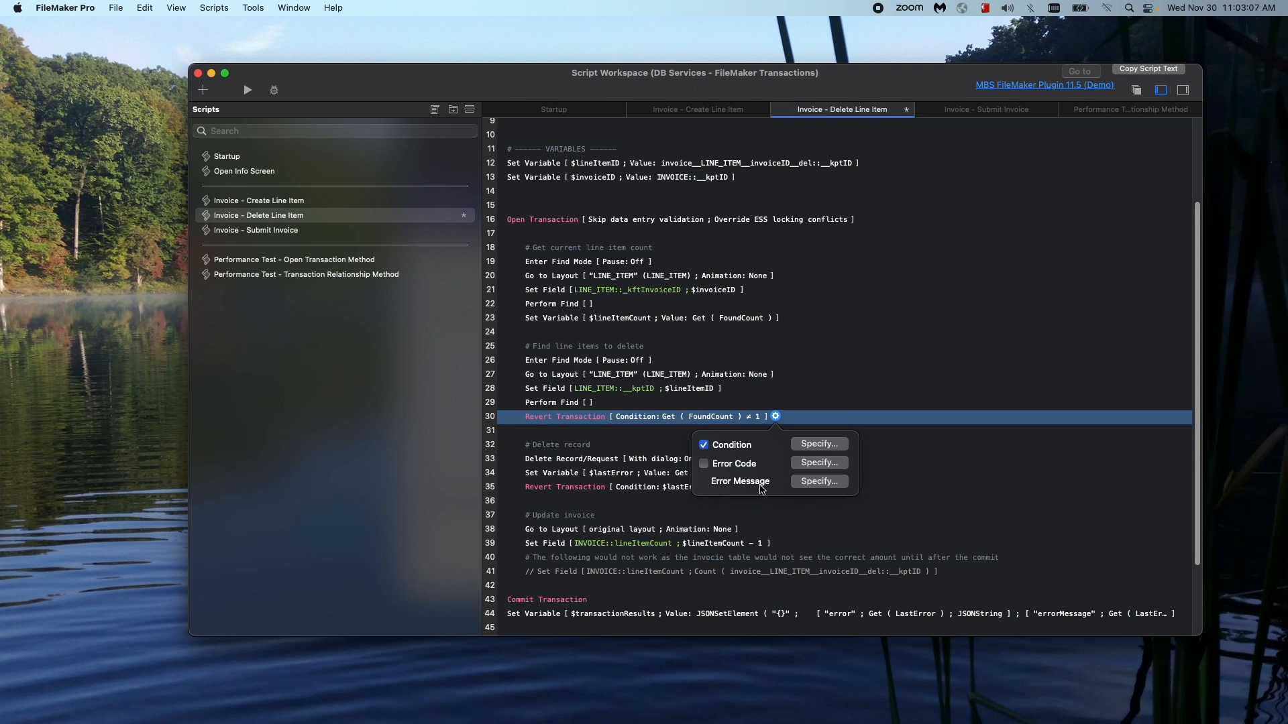
mouse_move(749, 473)
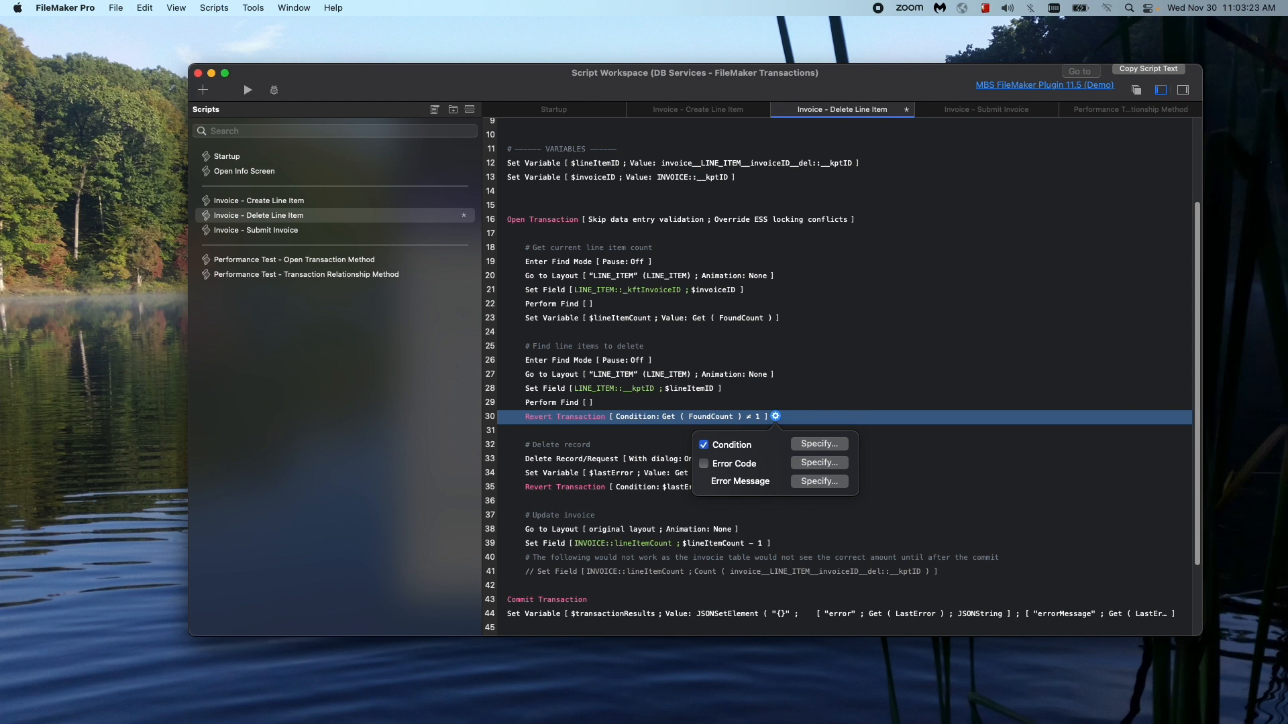
mouse_move(836, 499)
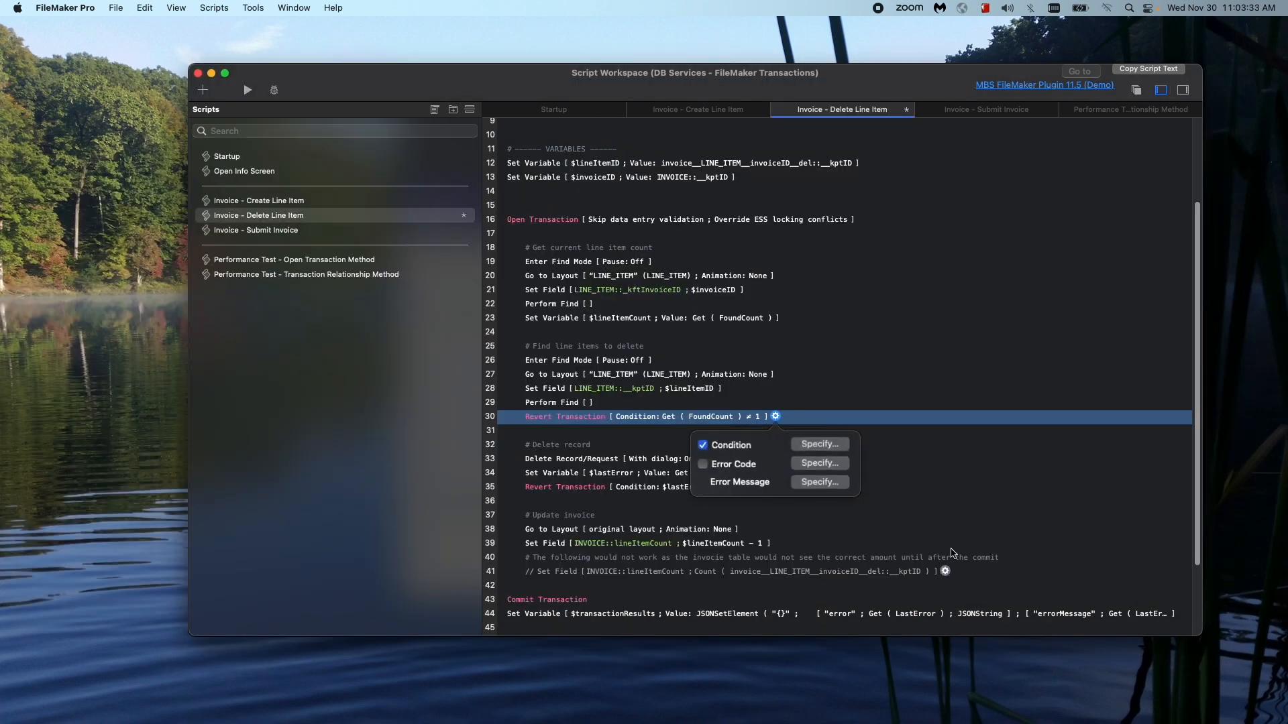
scroll("down", 3)
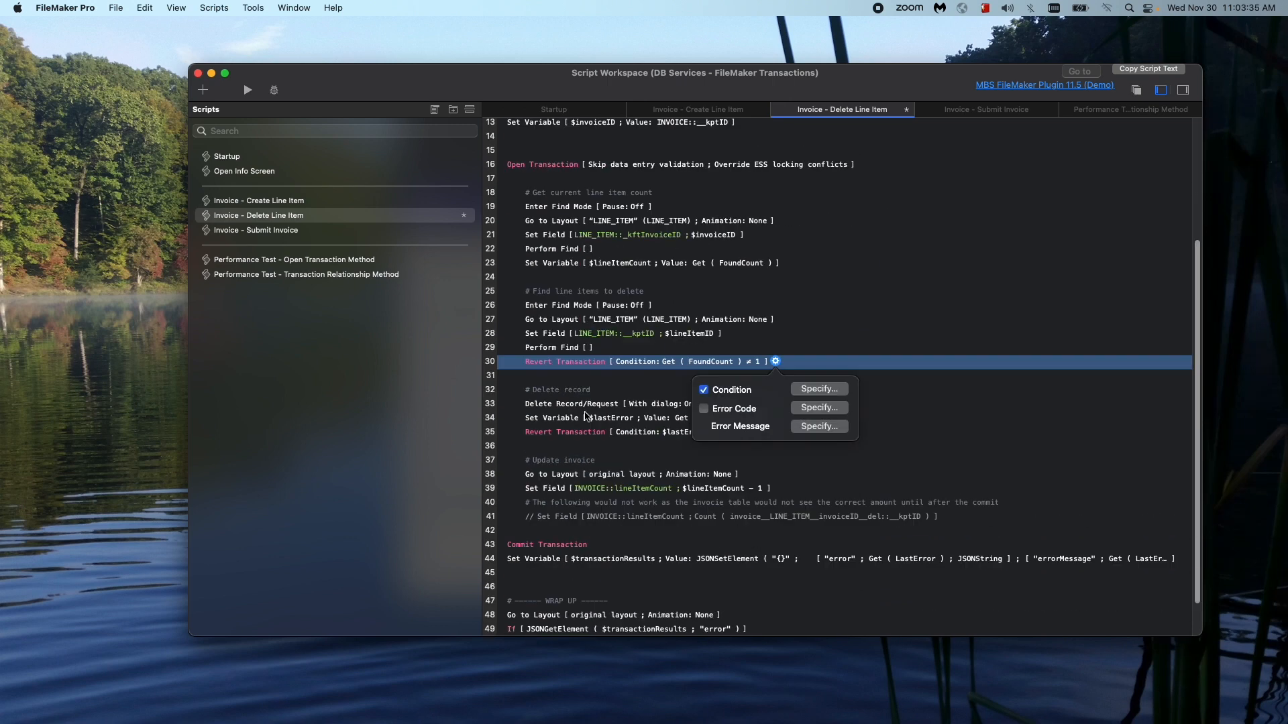
scroll("up", 3)
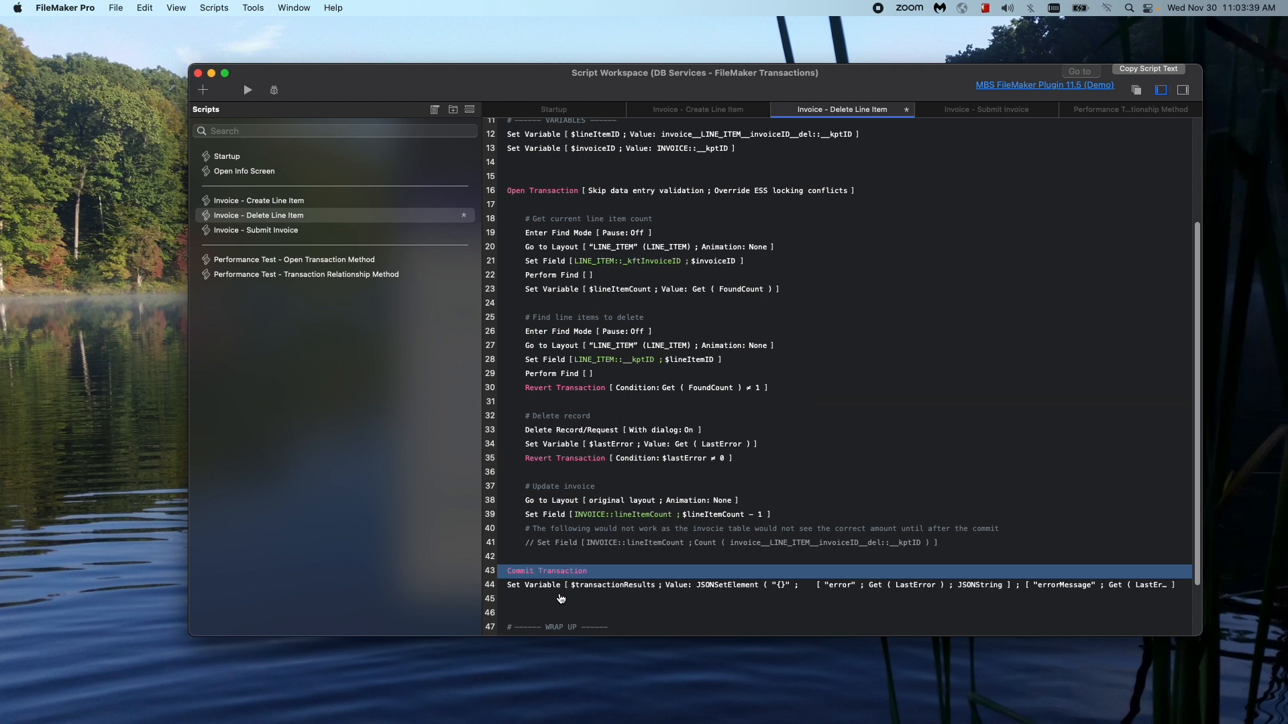
mouse_move(534, 506)
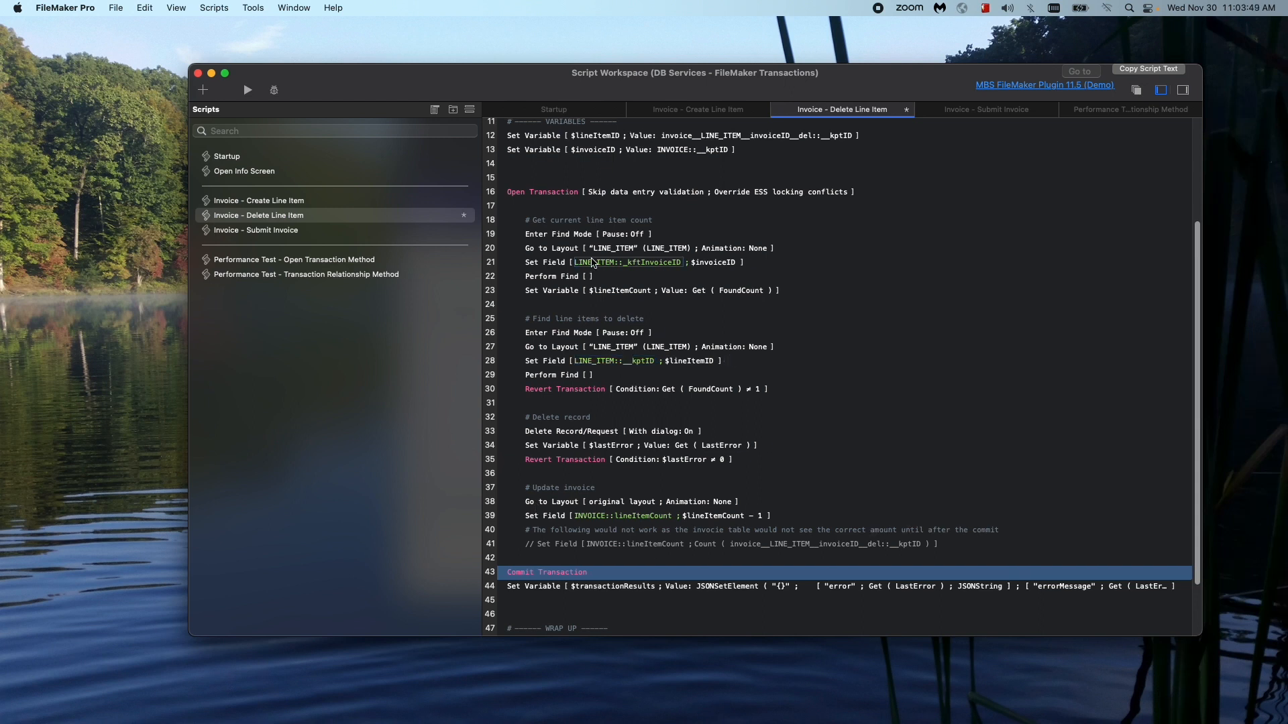
Scroll to the wrap-up section with the $transactionResults Set Variable and Exit Script steps
scroll("down", 3)
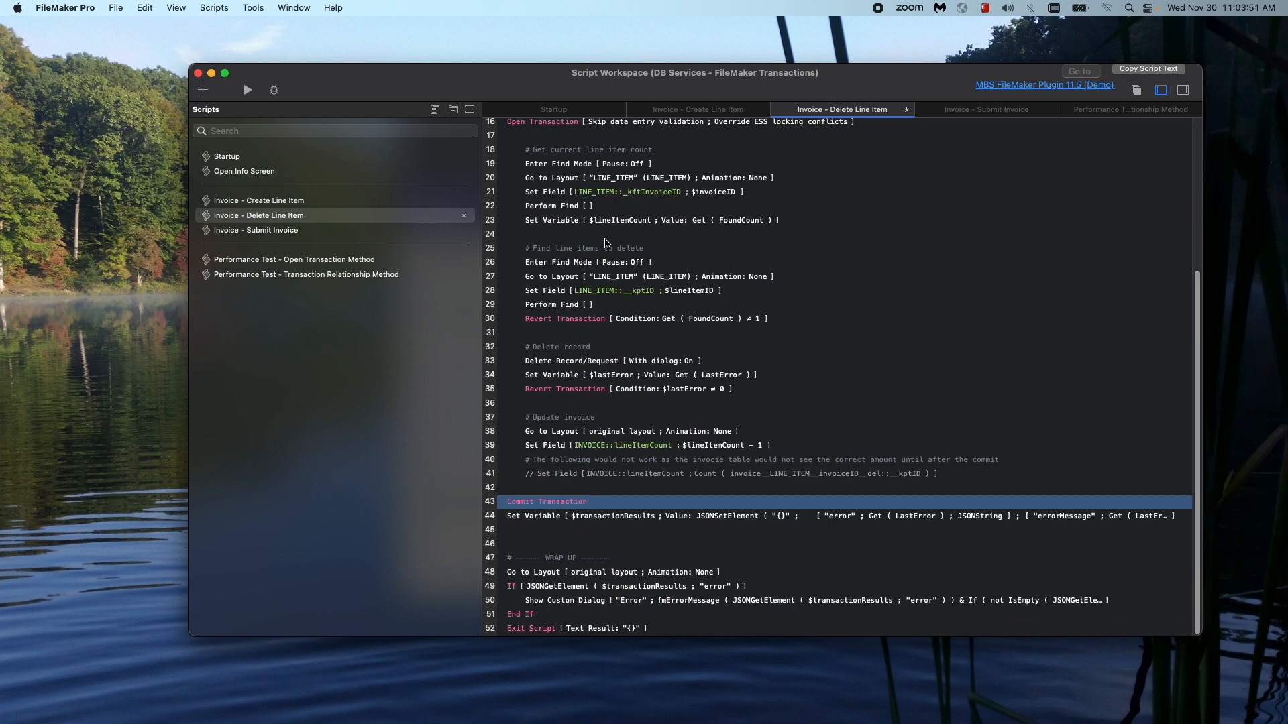
mouse_move(679, 532)
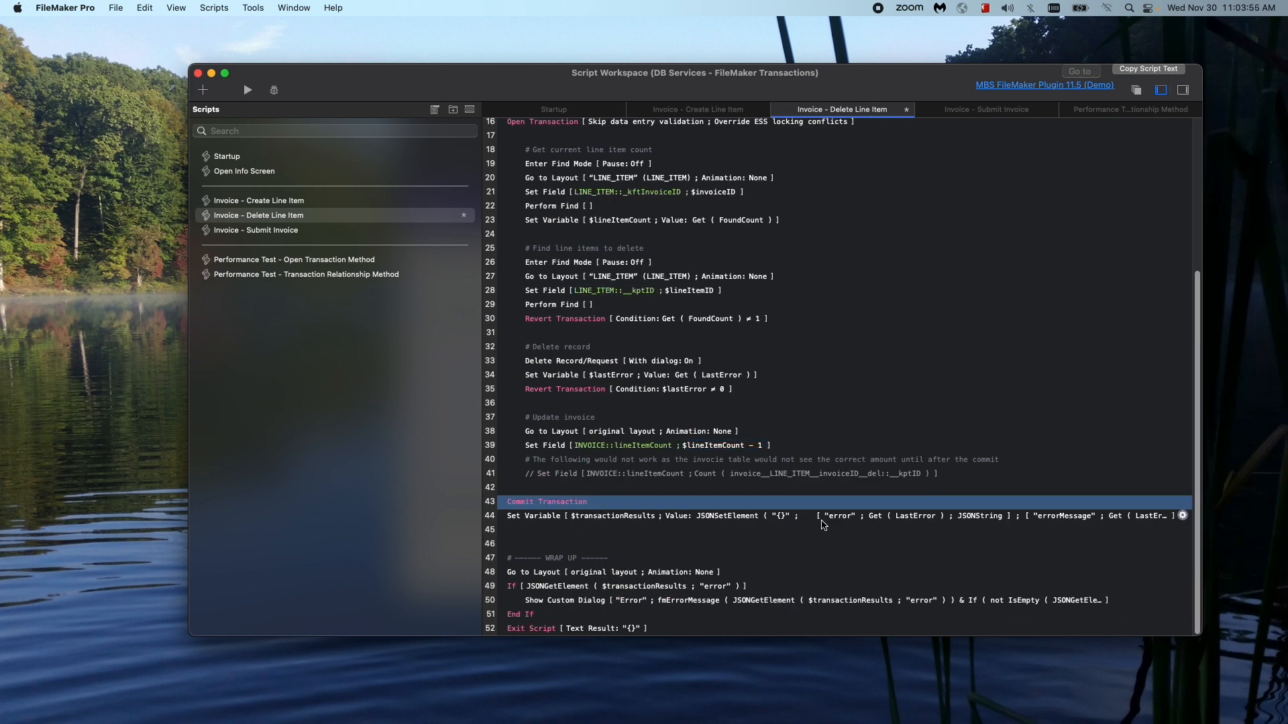
mouse_move(899, 522)
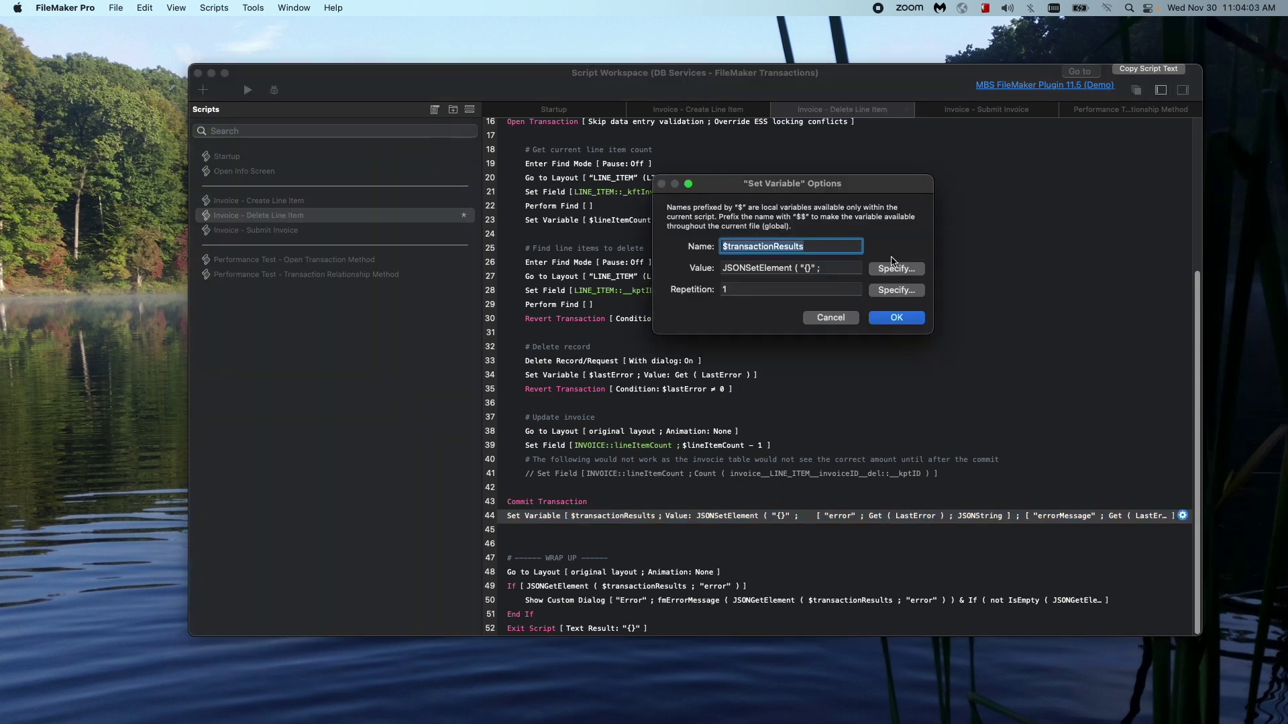
left_click(895, 268)
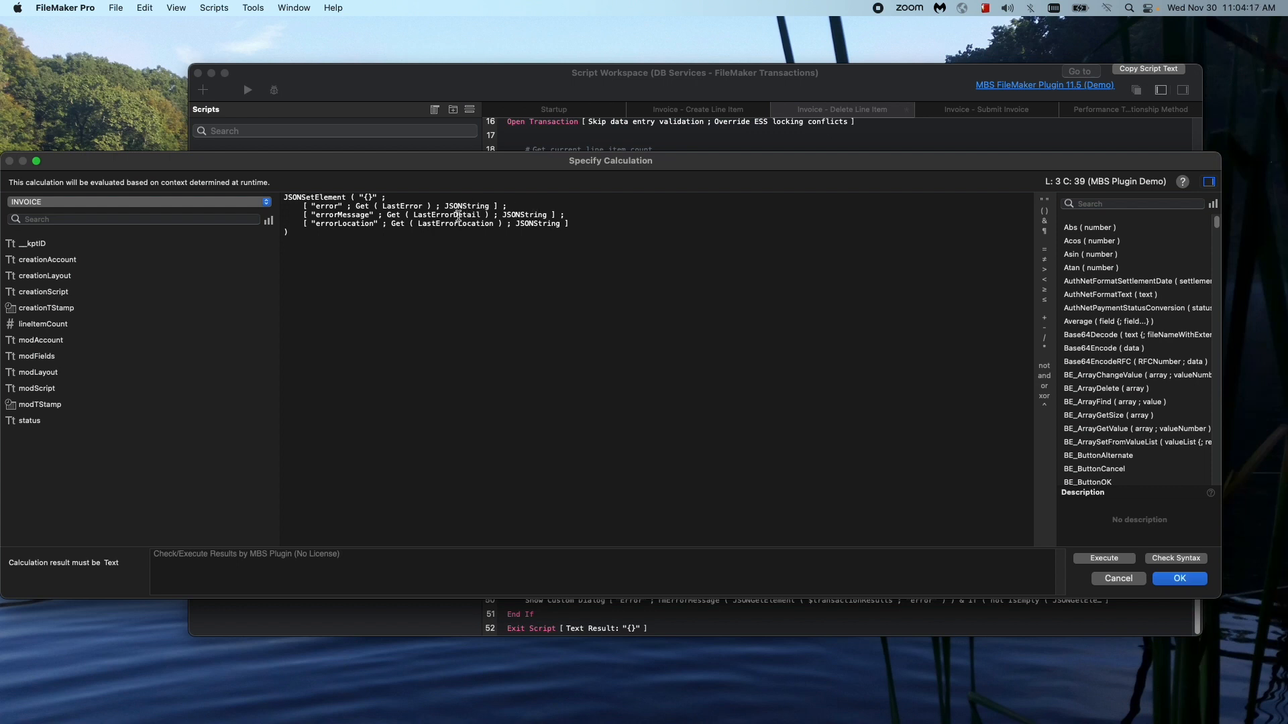
double_click(445, 215)
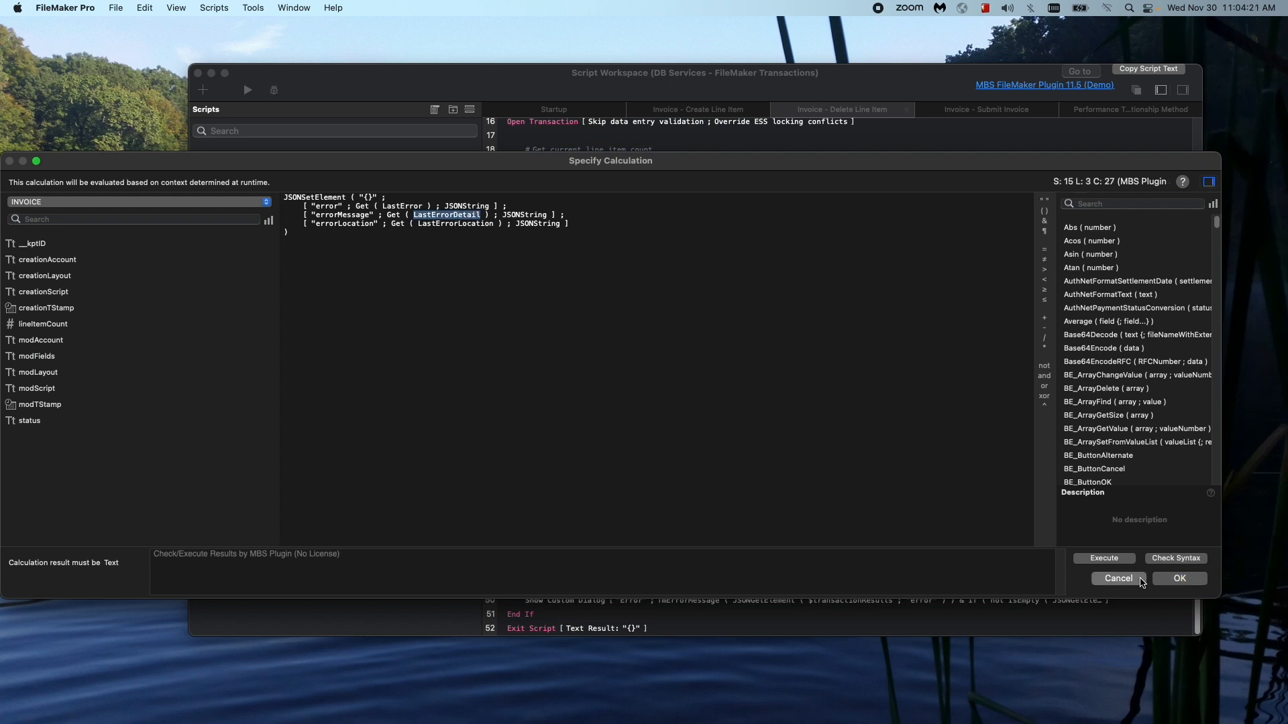
left_click(1177, 578)
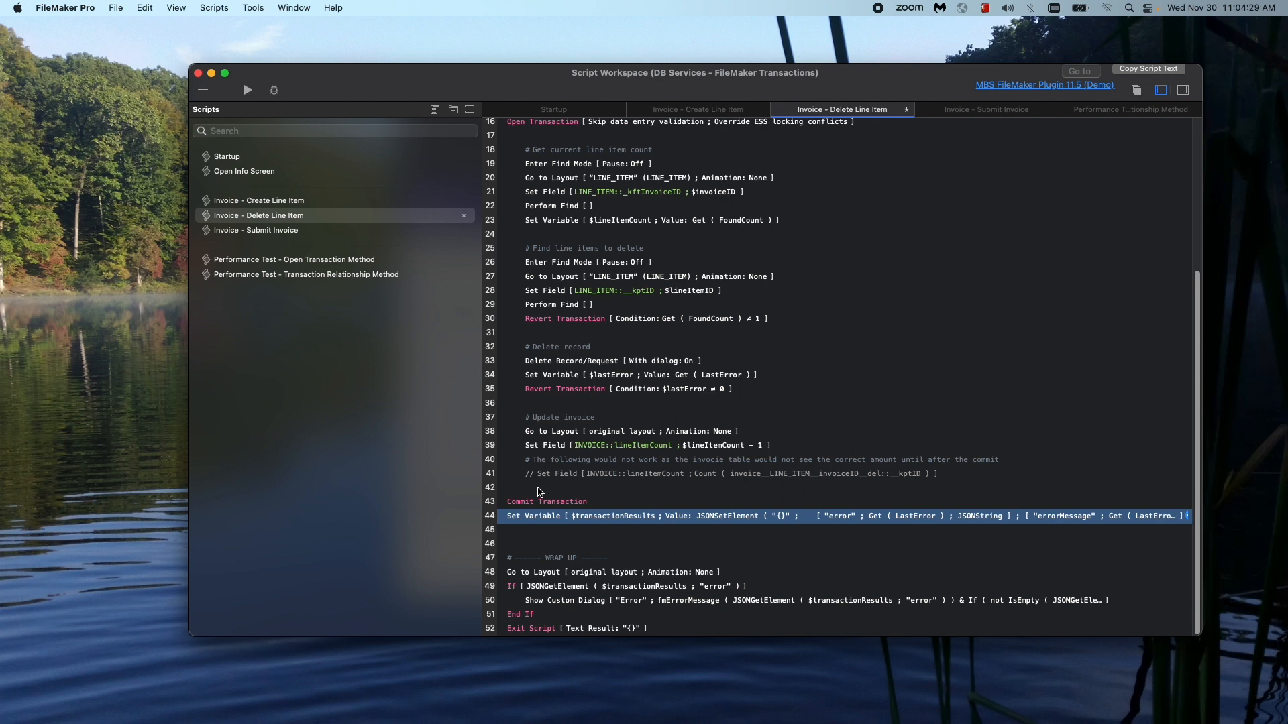
mouse_move(571, 372)
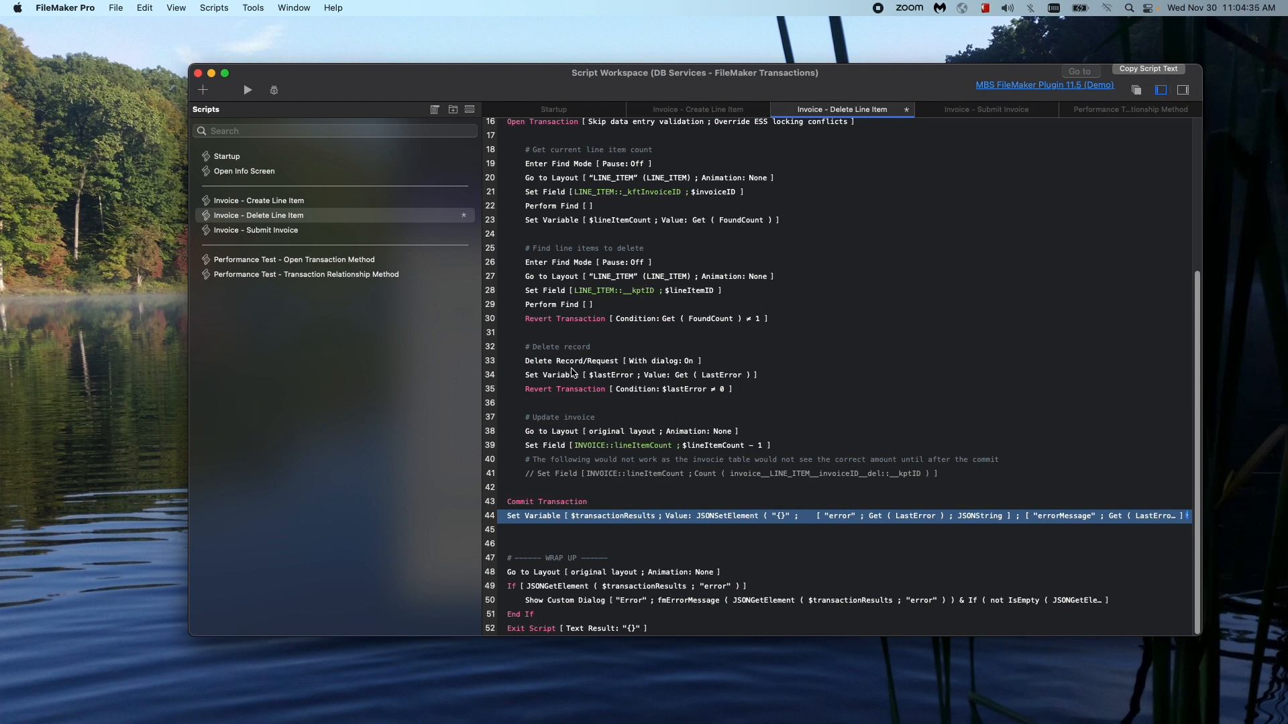
left_click(575, 319)
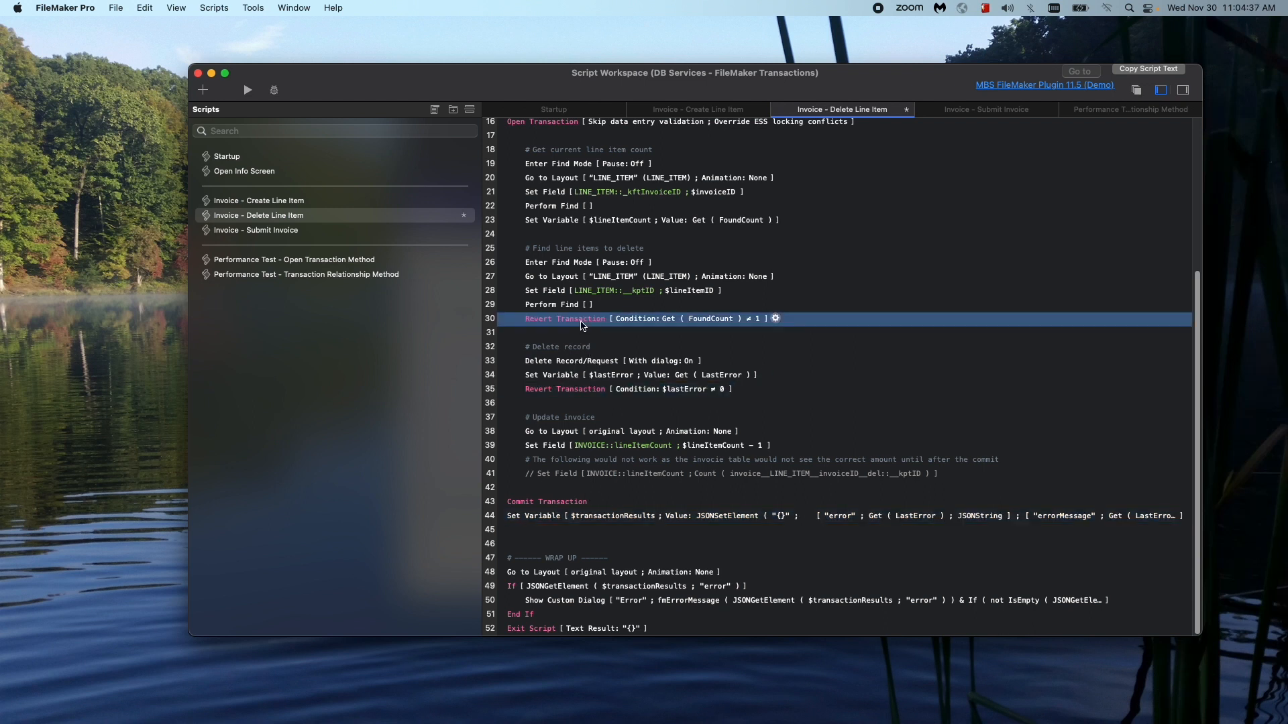
mouse_move(539, 507)
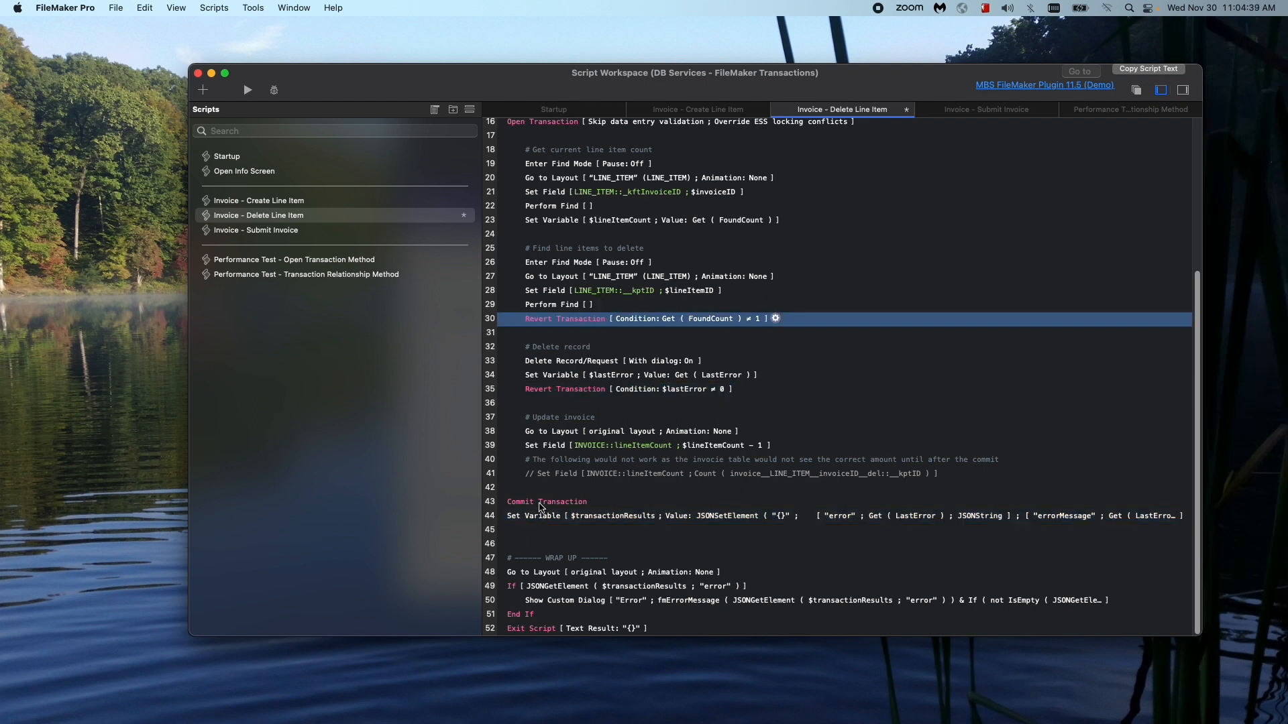
left_click(546, 502)
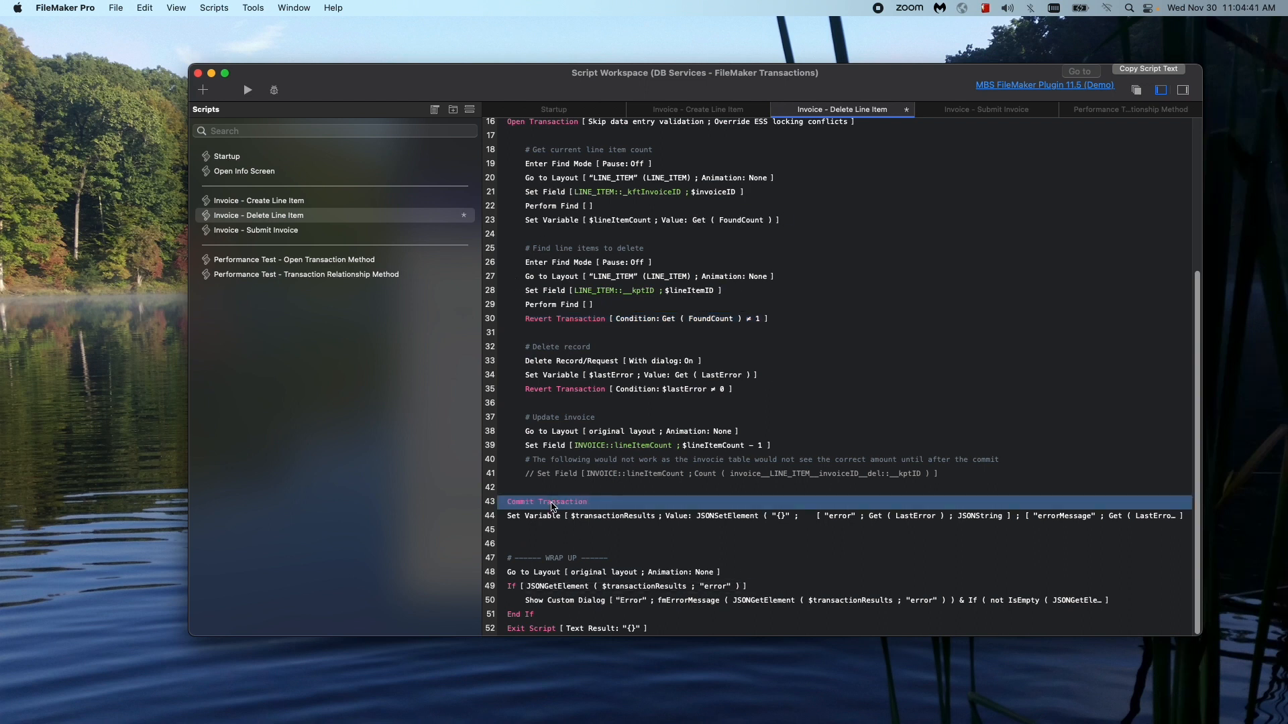
mouse_move(536, 337)
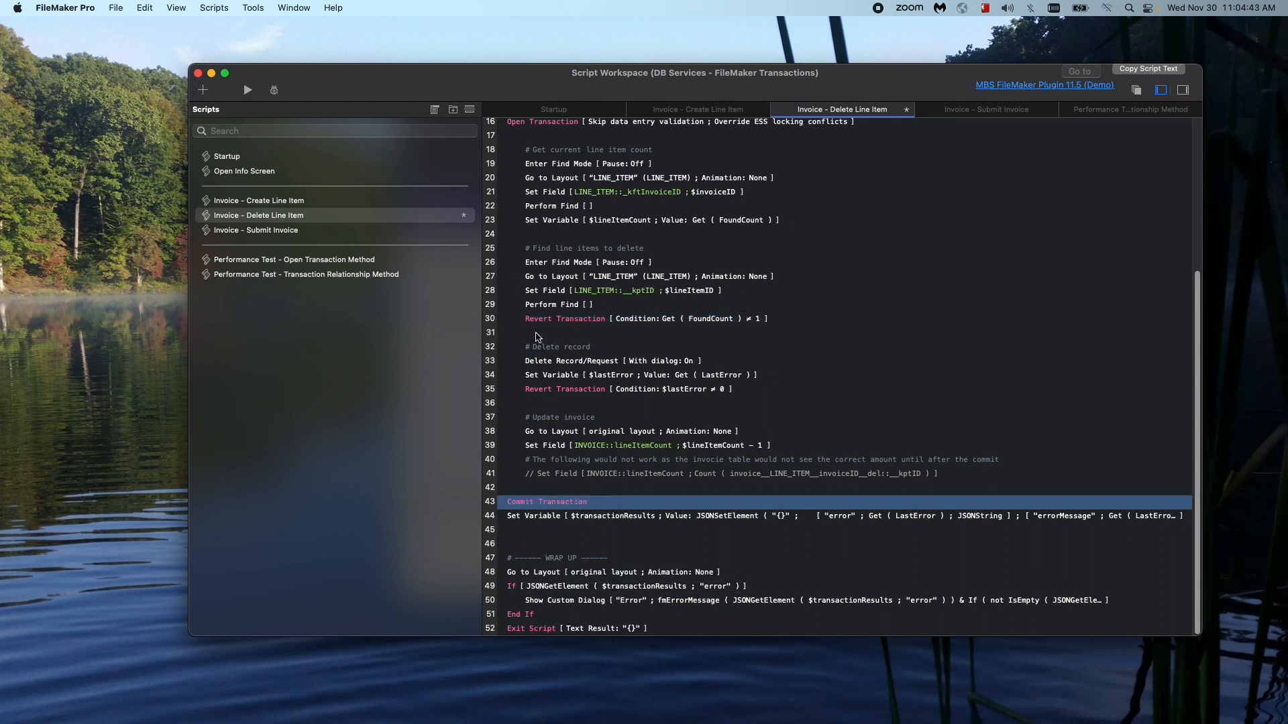
mouse_move(632, 319)
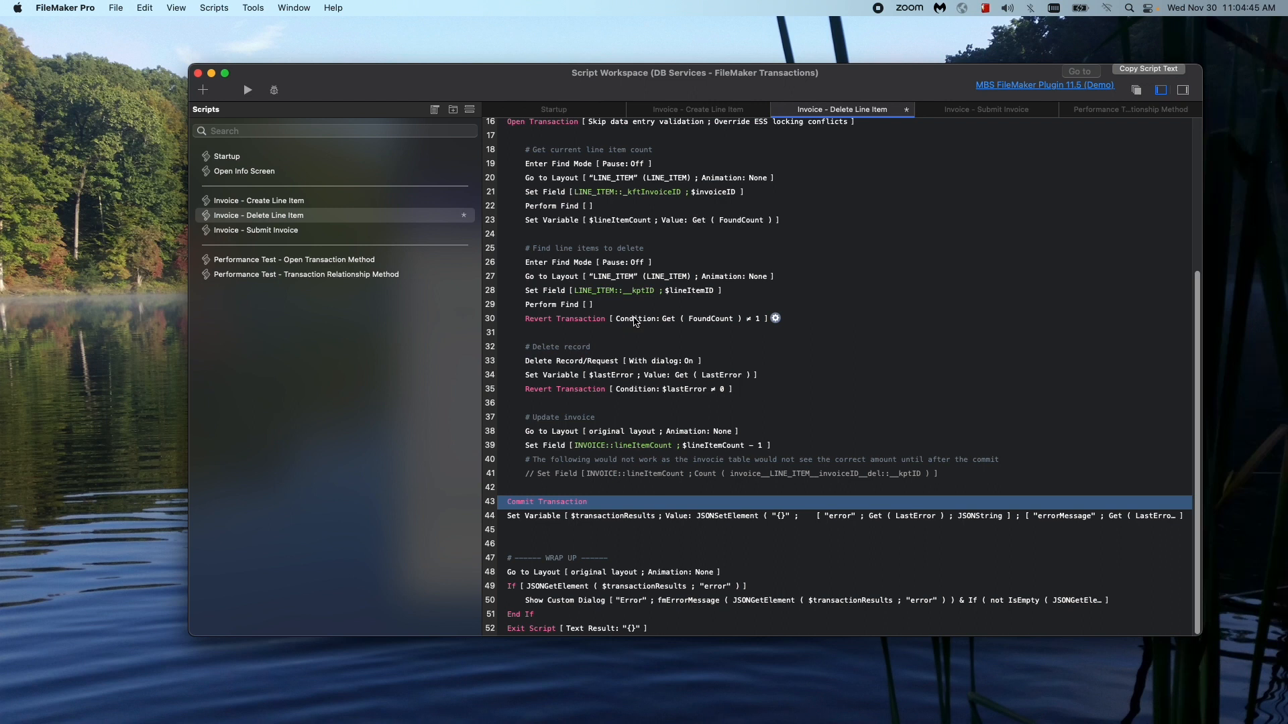
left_click(641, 320)
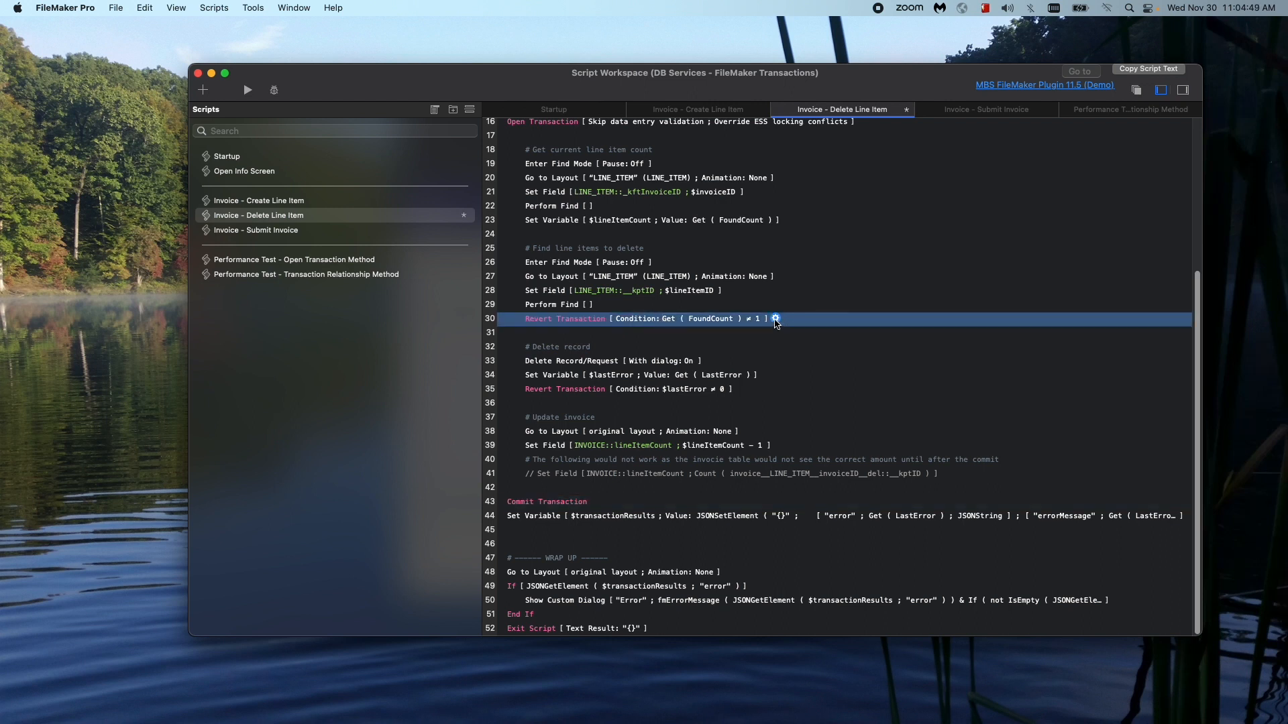
mouse_move(596, 389)
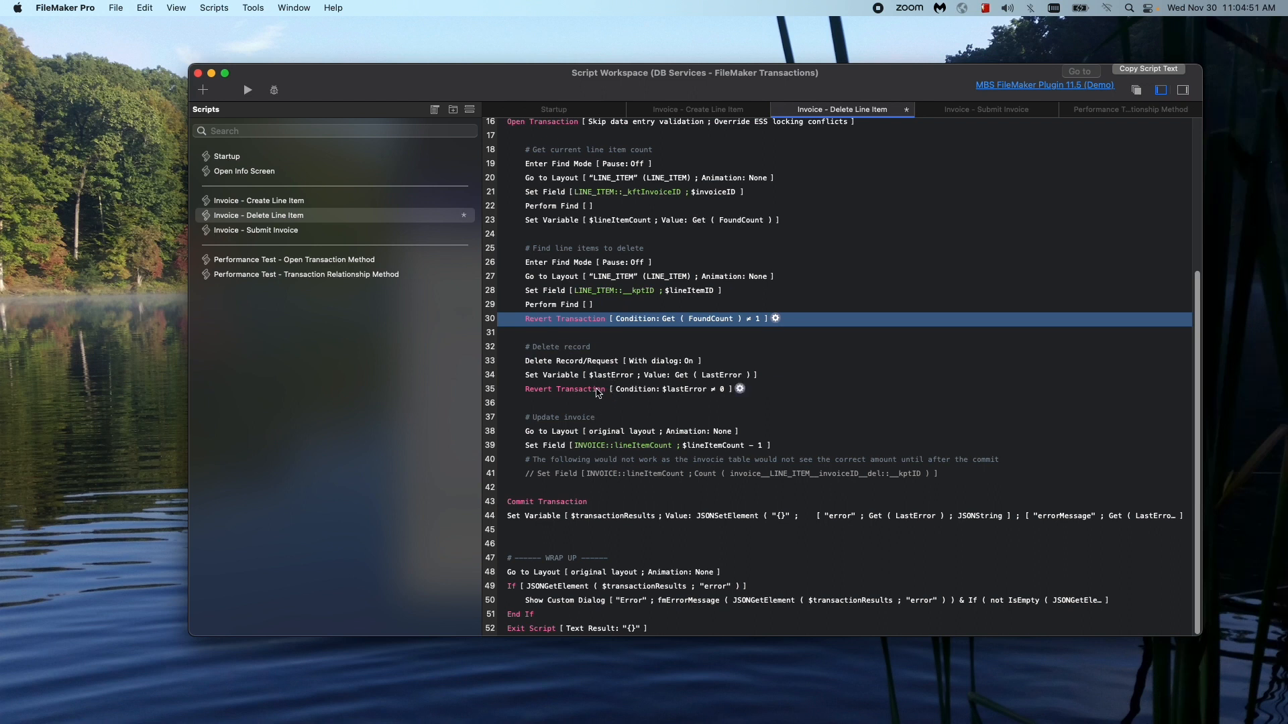
mouse_move(576, 480)
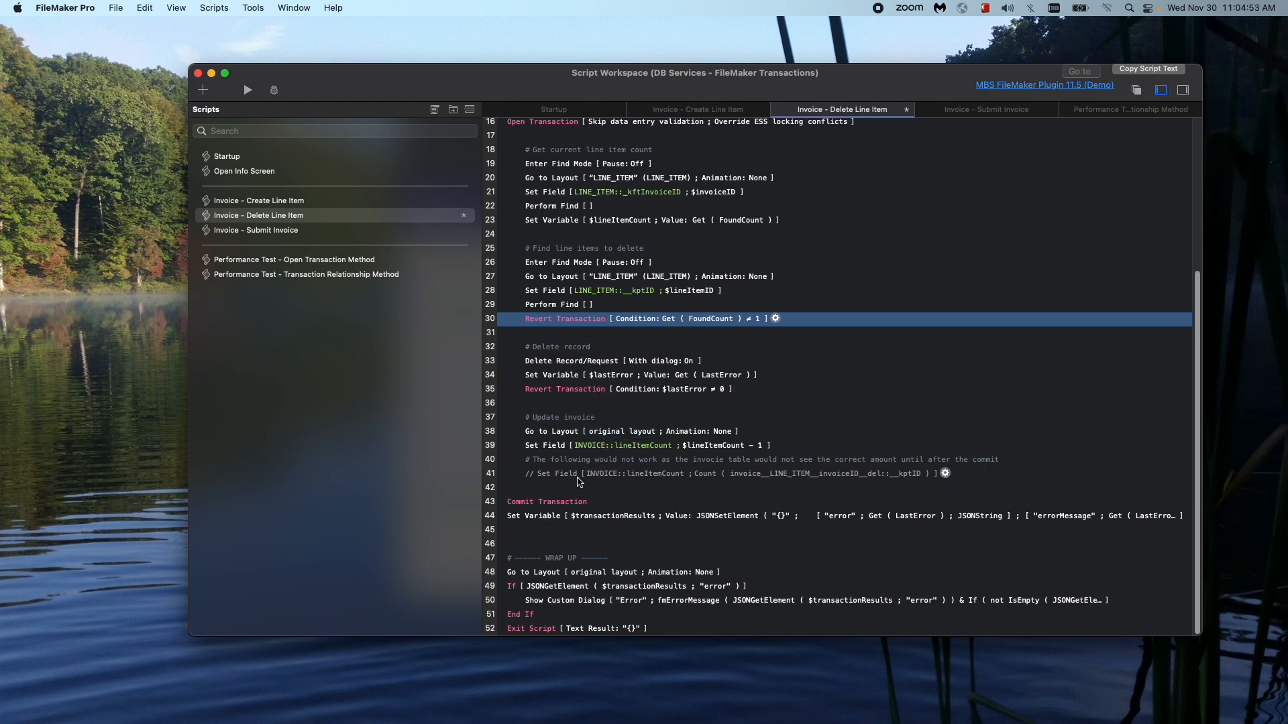
left_click(547, 501)
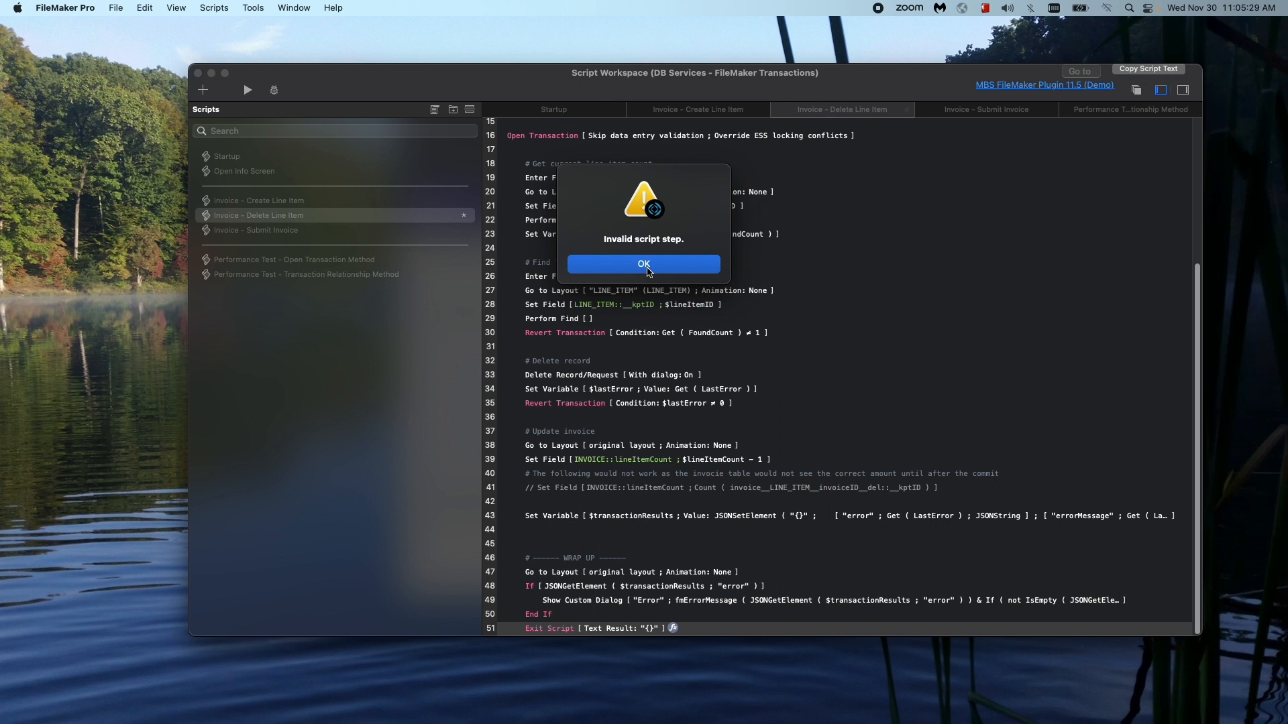
left_click(643, 264)
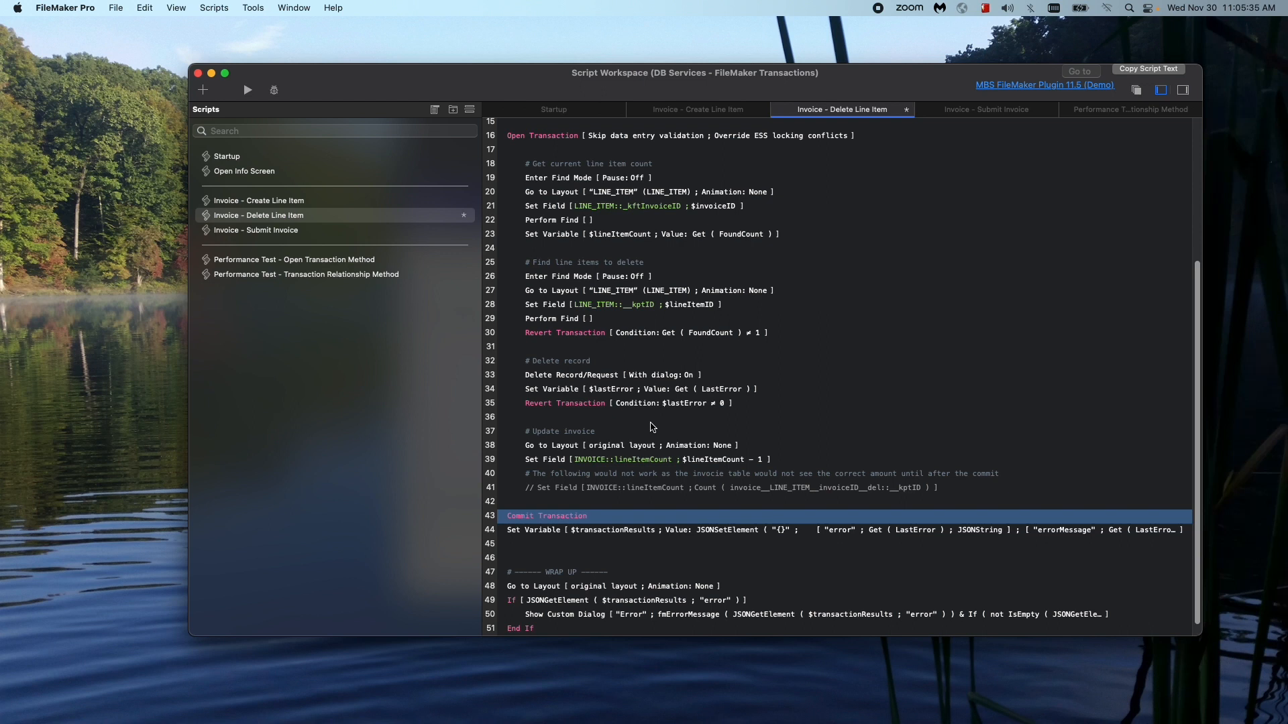
scroll("up", 3)
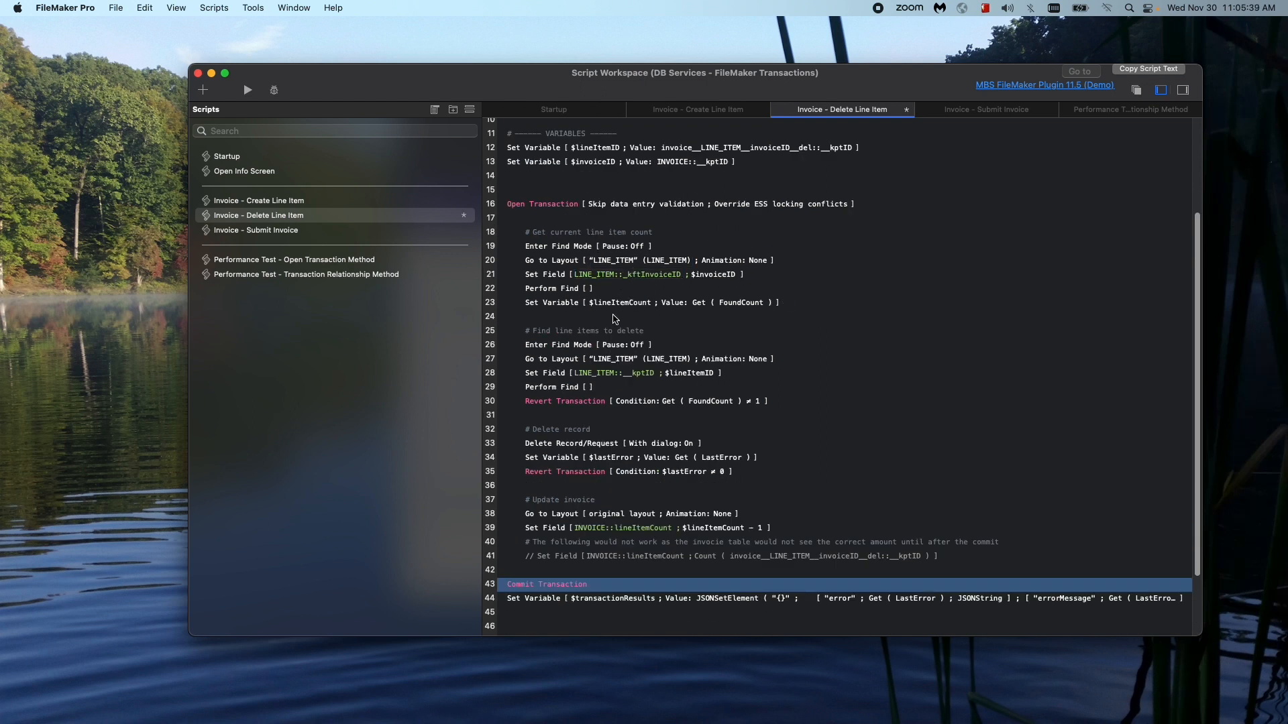
left_click(612, 317)
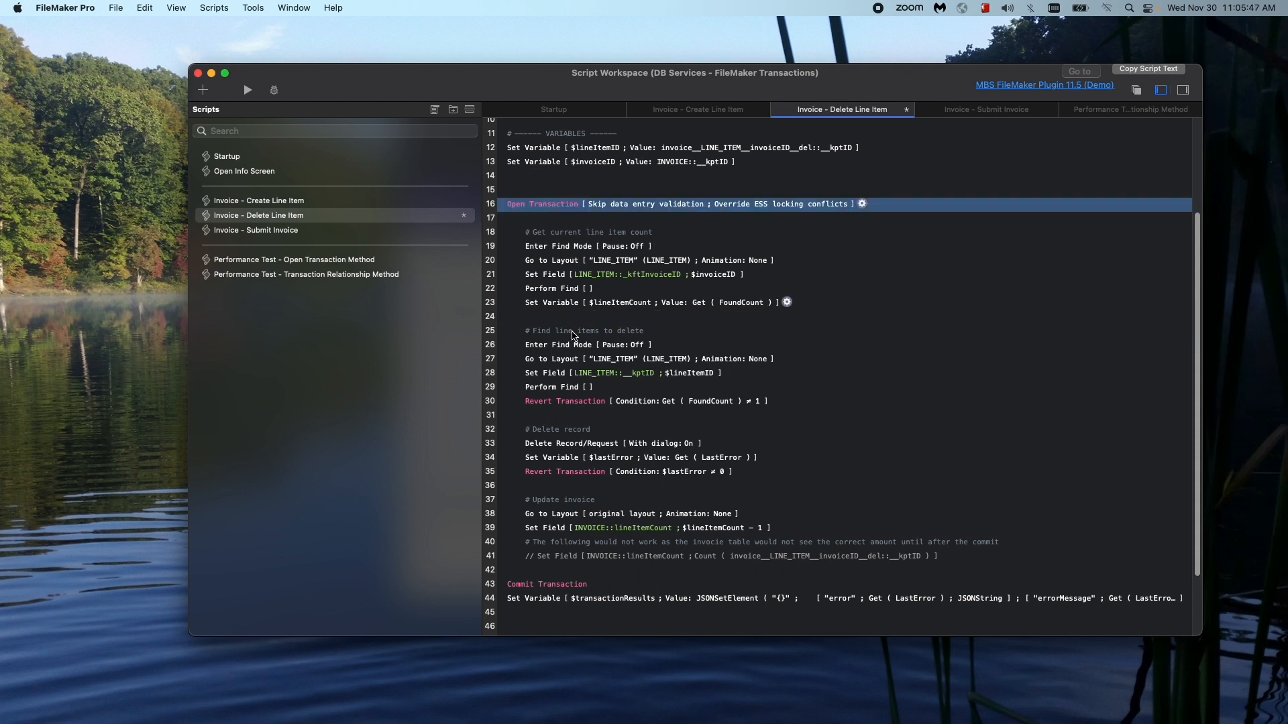
left_click(649, 401)
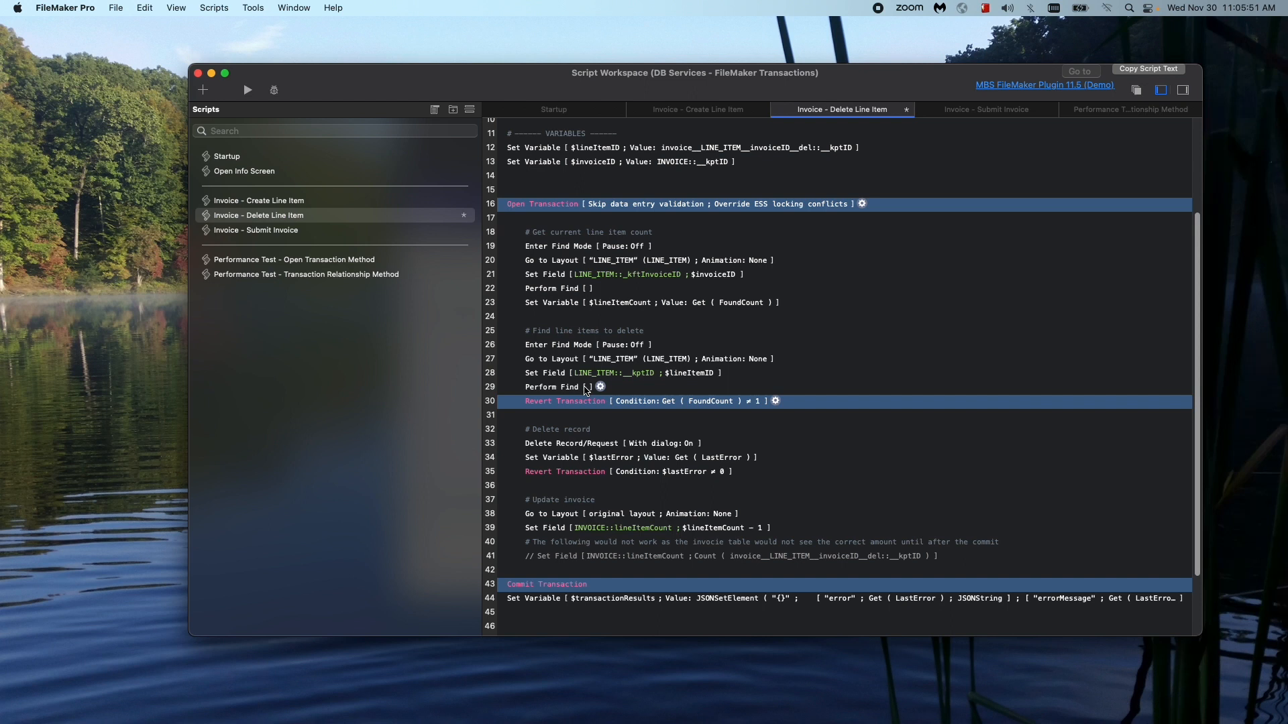
mouse_move(639, 321)
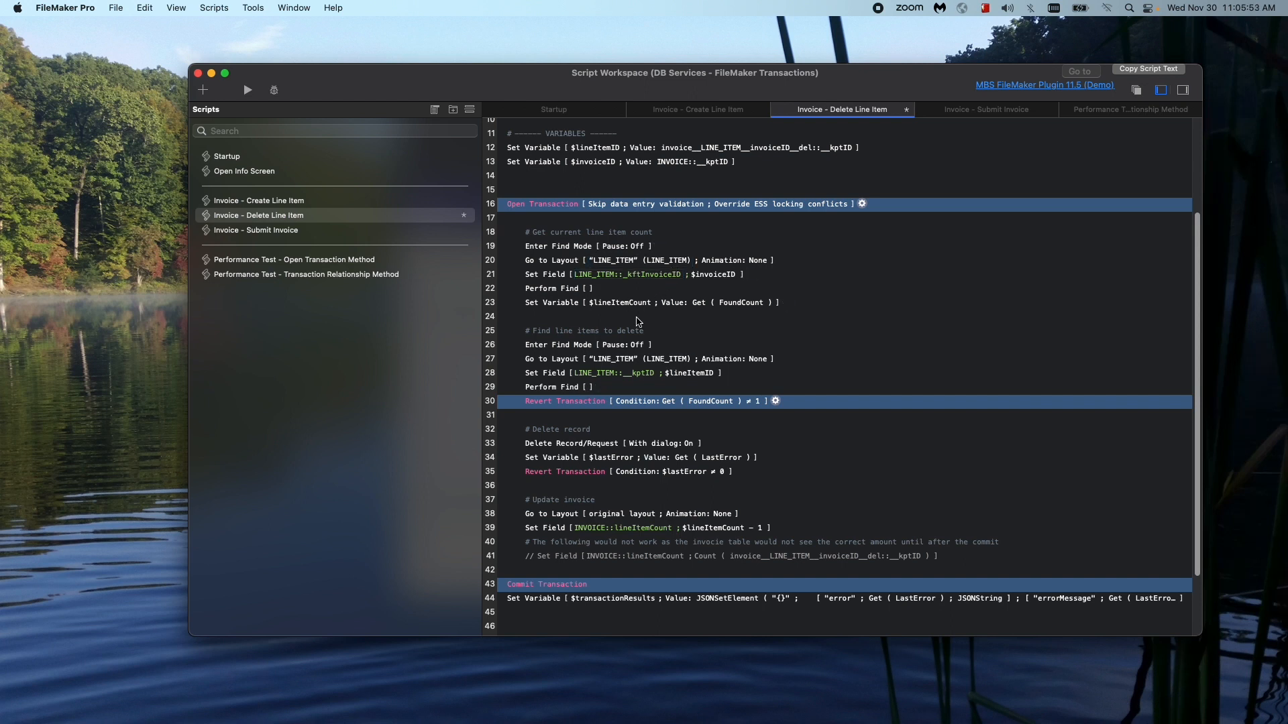
left_click(636, 316)
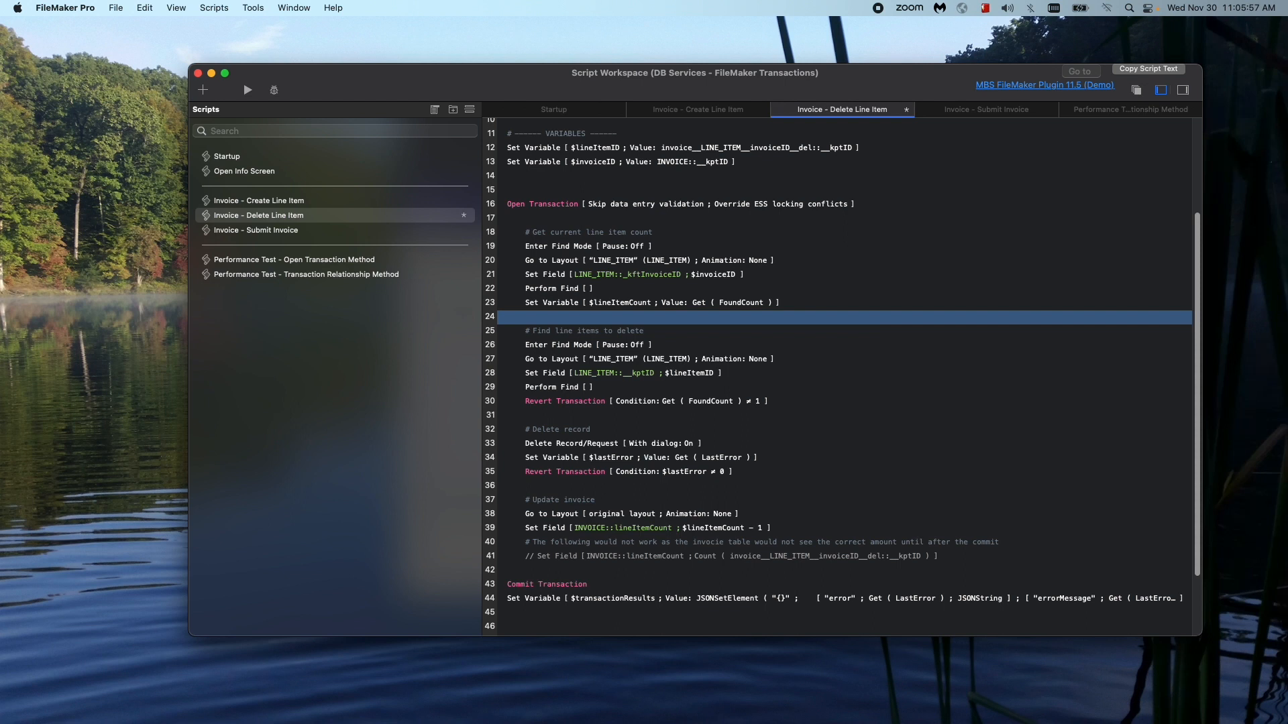
mouse_move(726, 393)
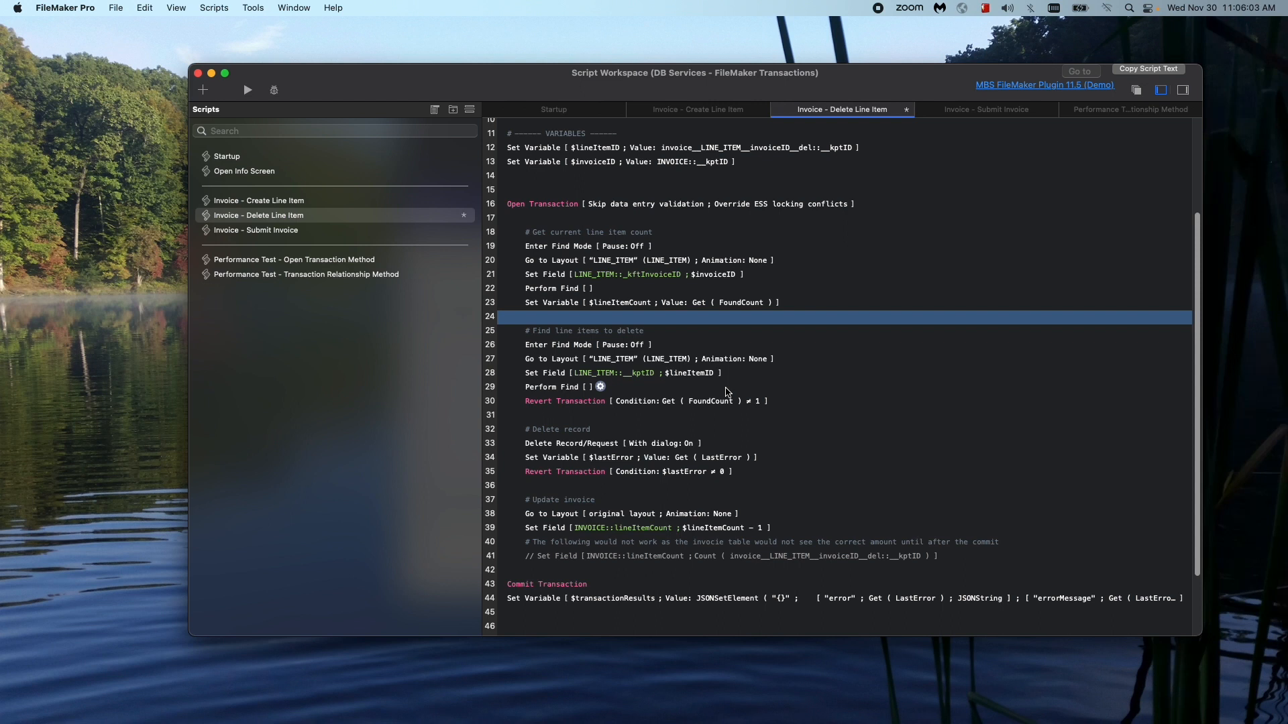
left_click(542, 204)
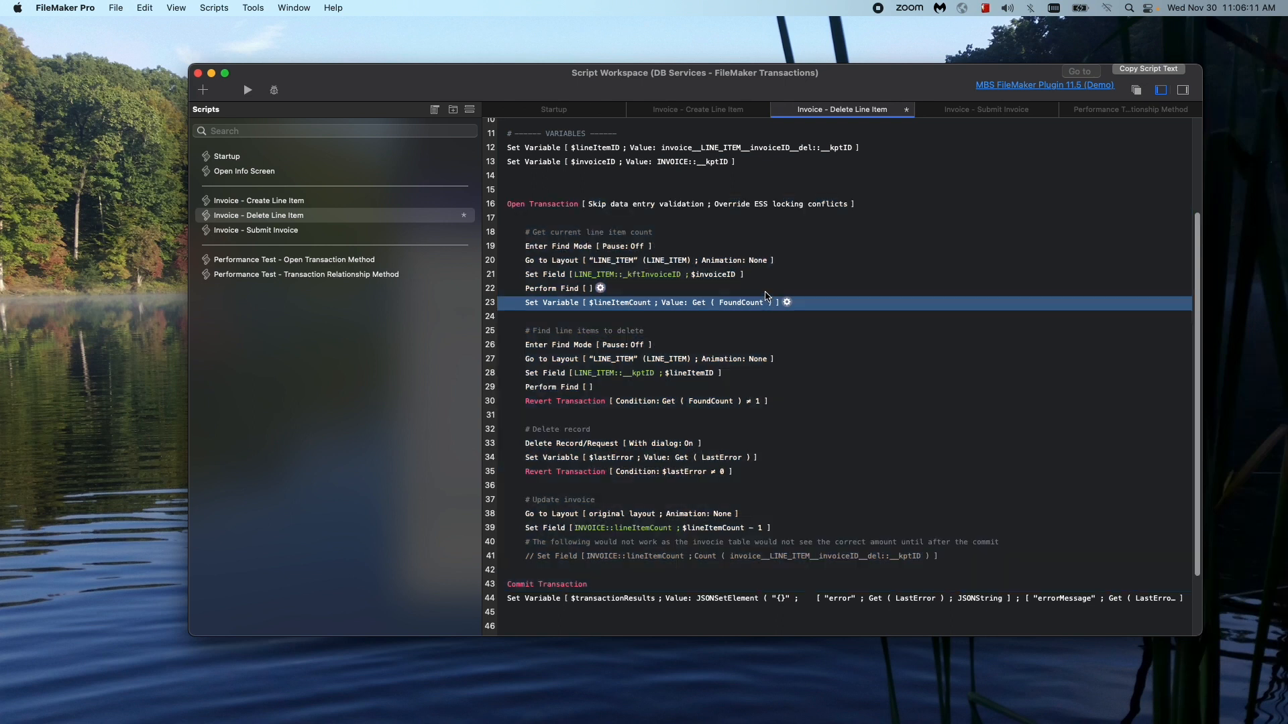
left_click(562, 289)
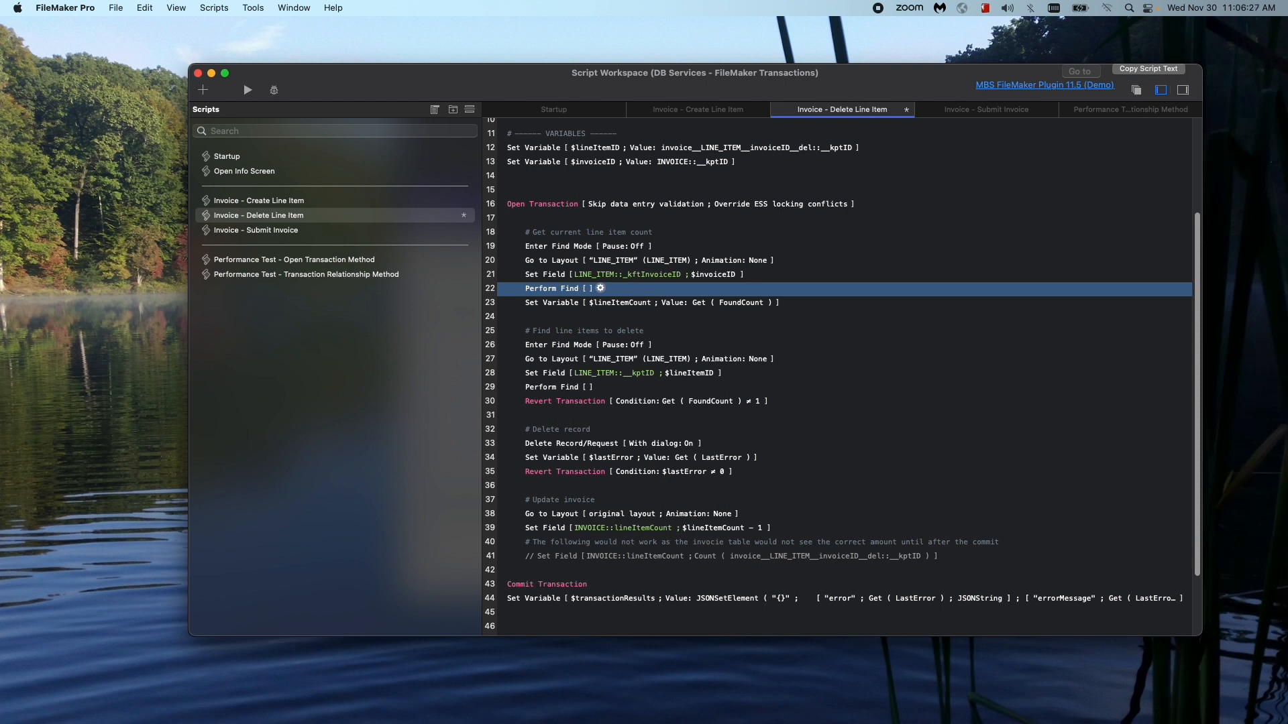
mouse_move(986, 335)
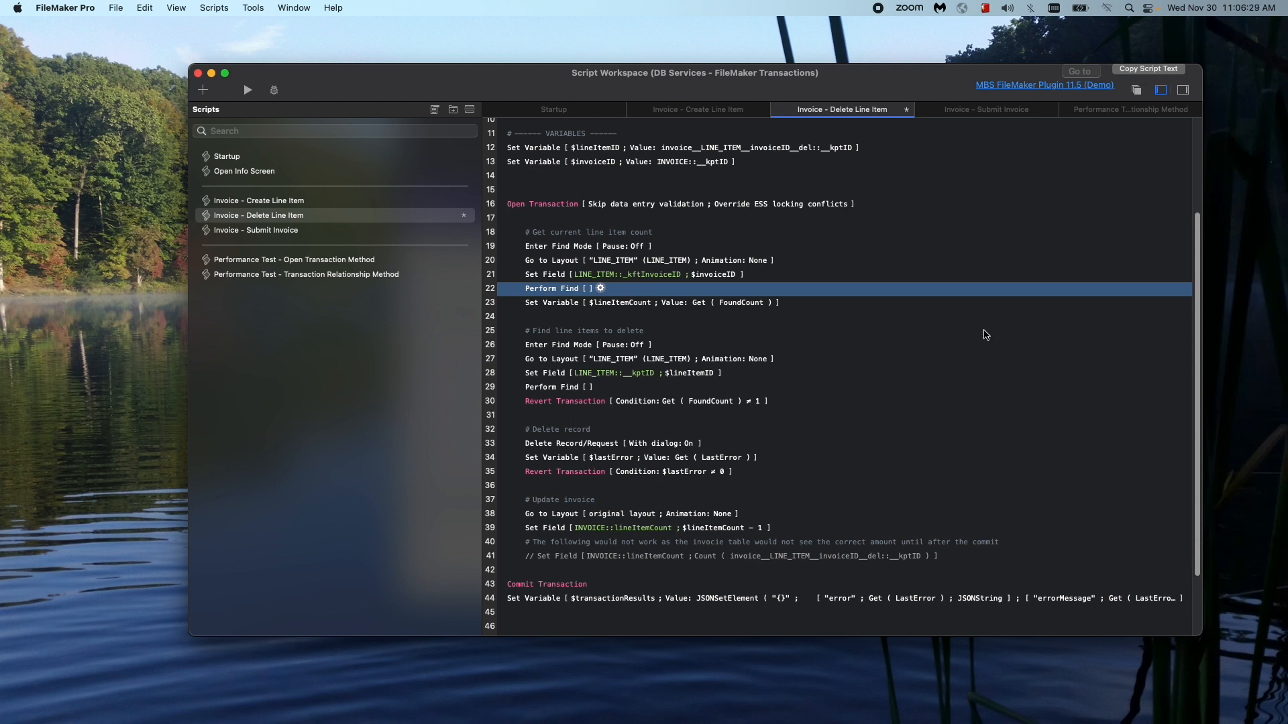
mouse_move(712, 228)
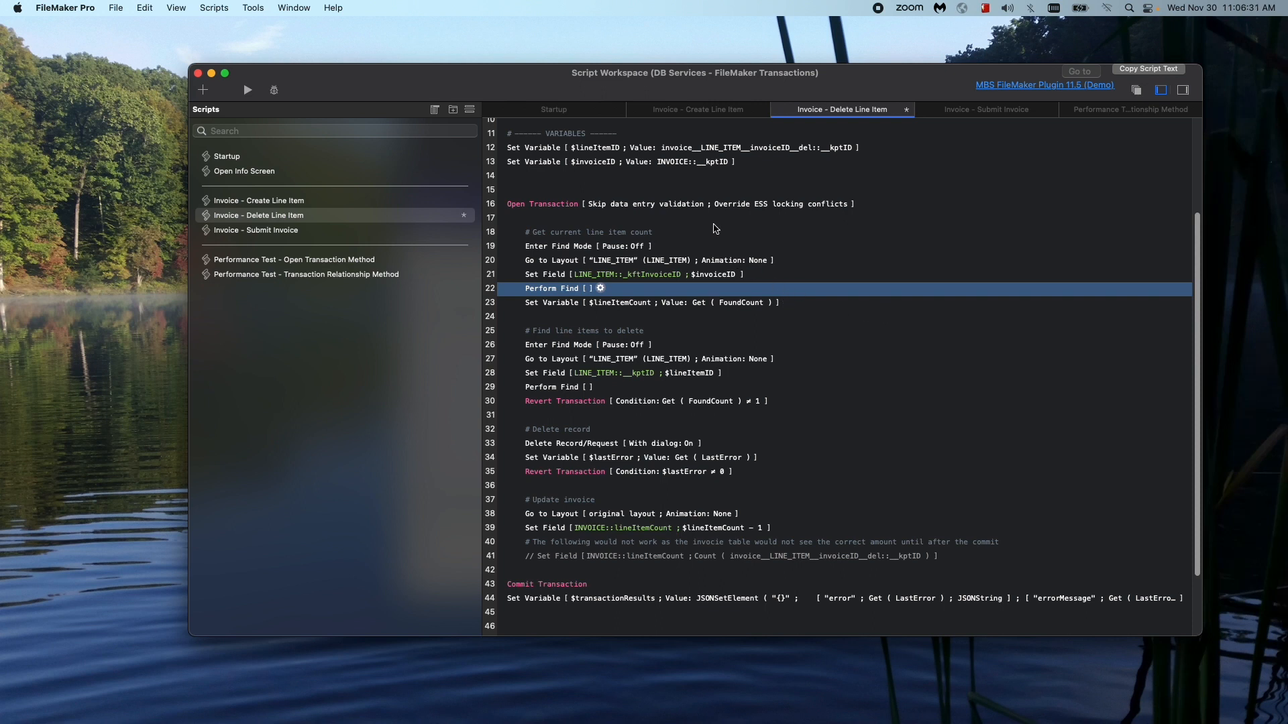
mouse_move(655, 273)
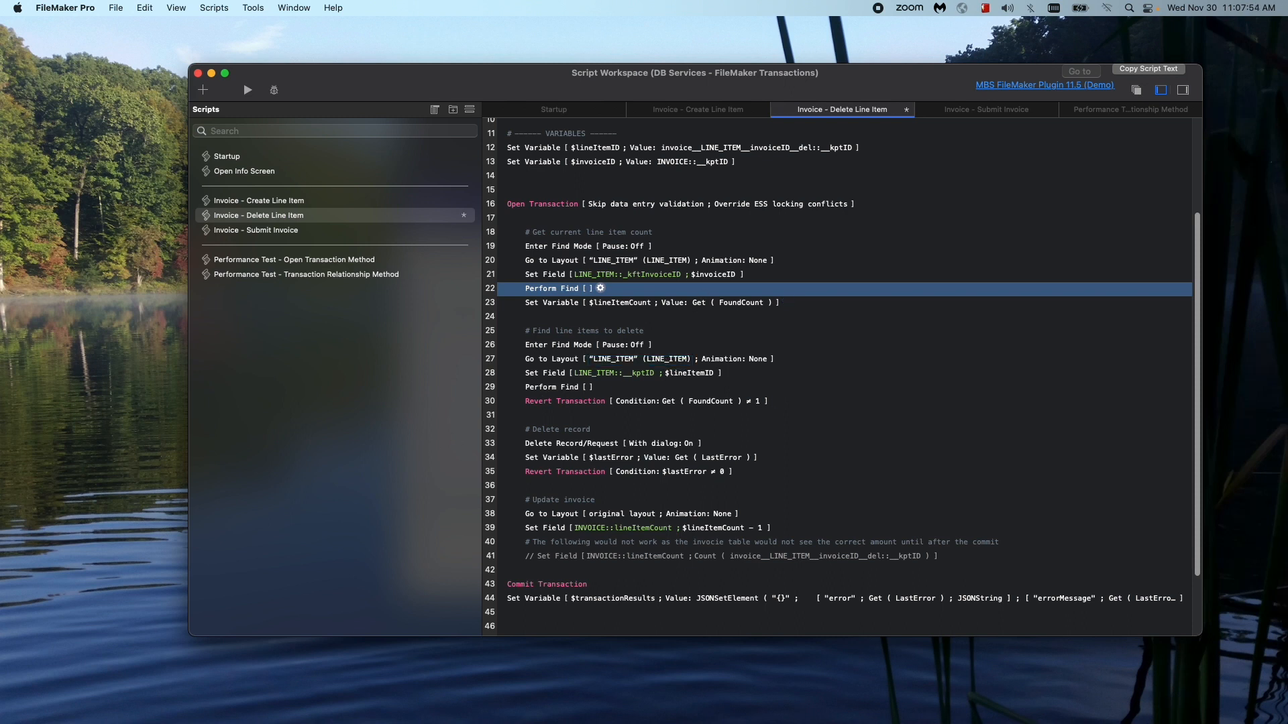
mouse_move(623, 437)
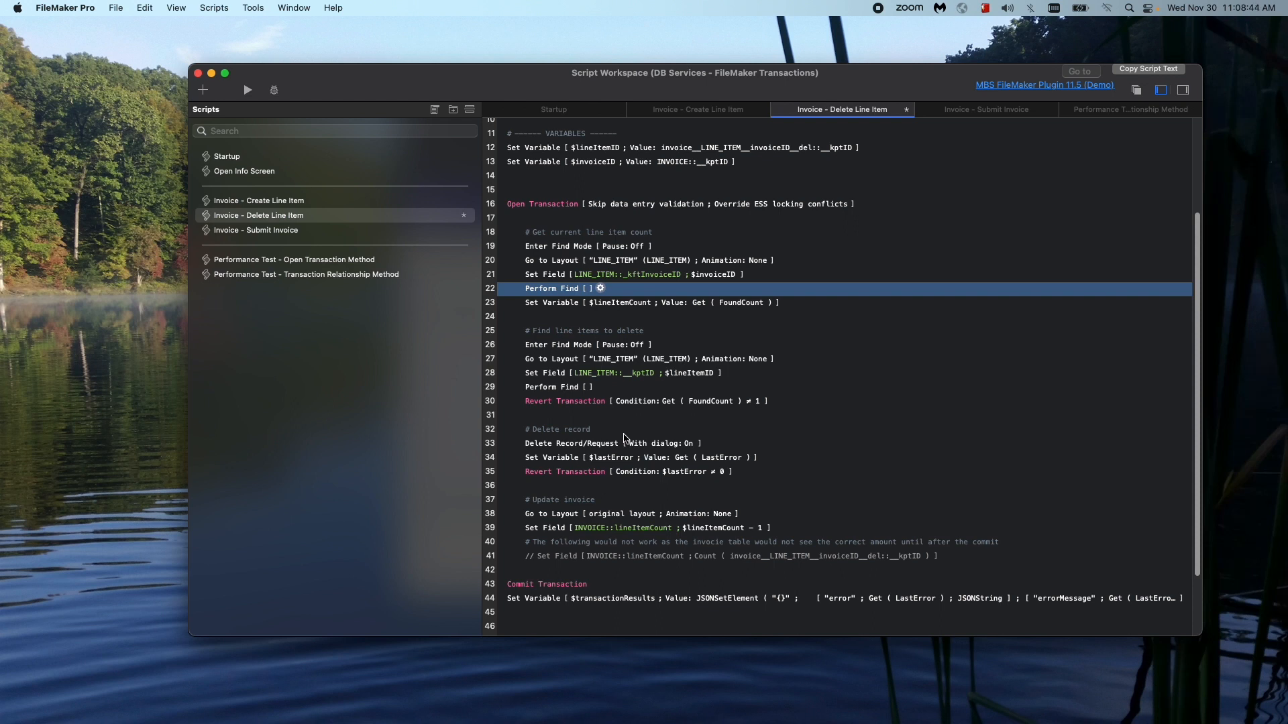
left_click(641, 302)
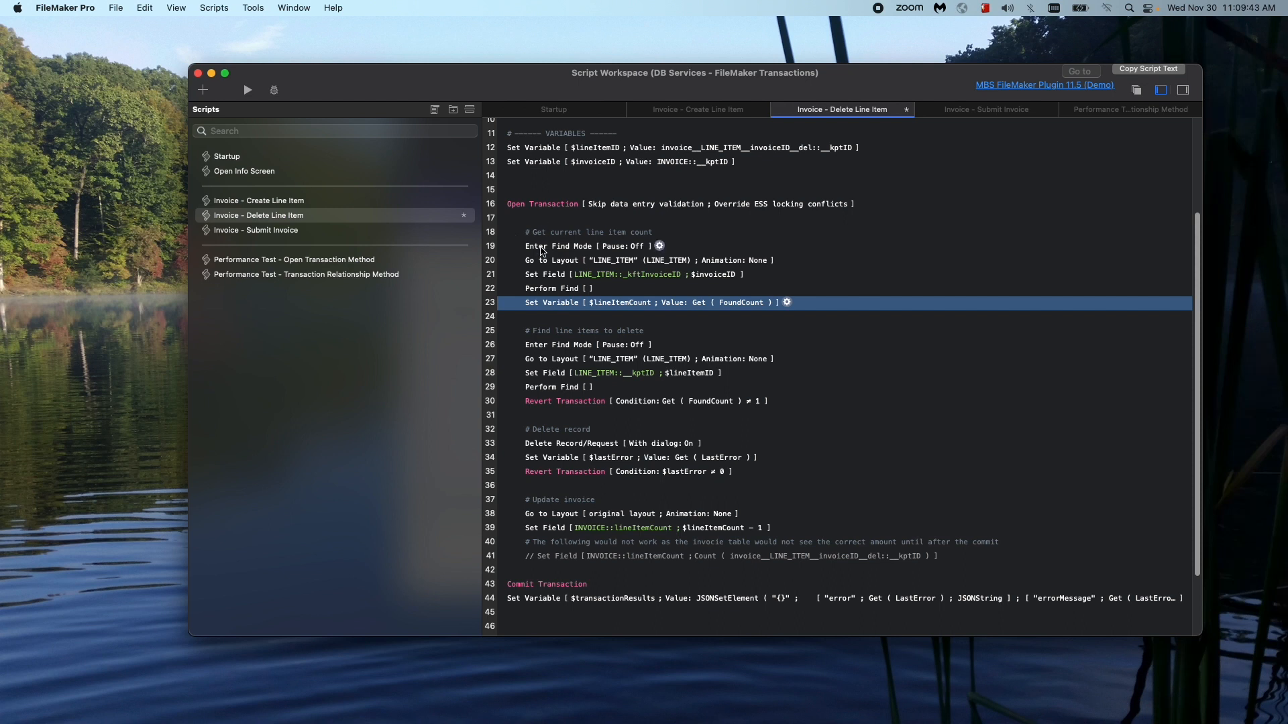
left_click(558, 245)
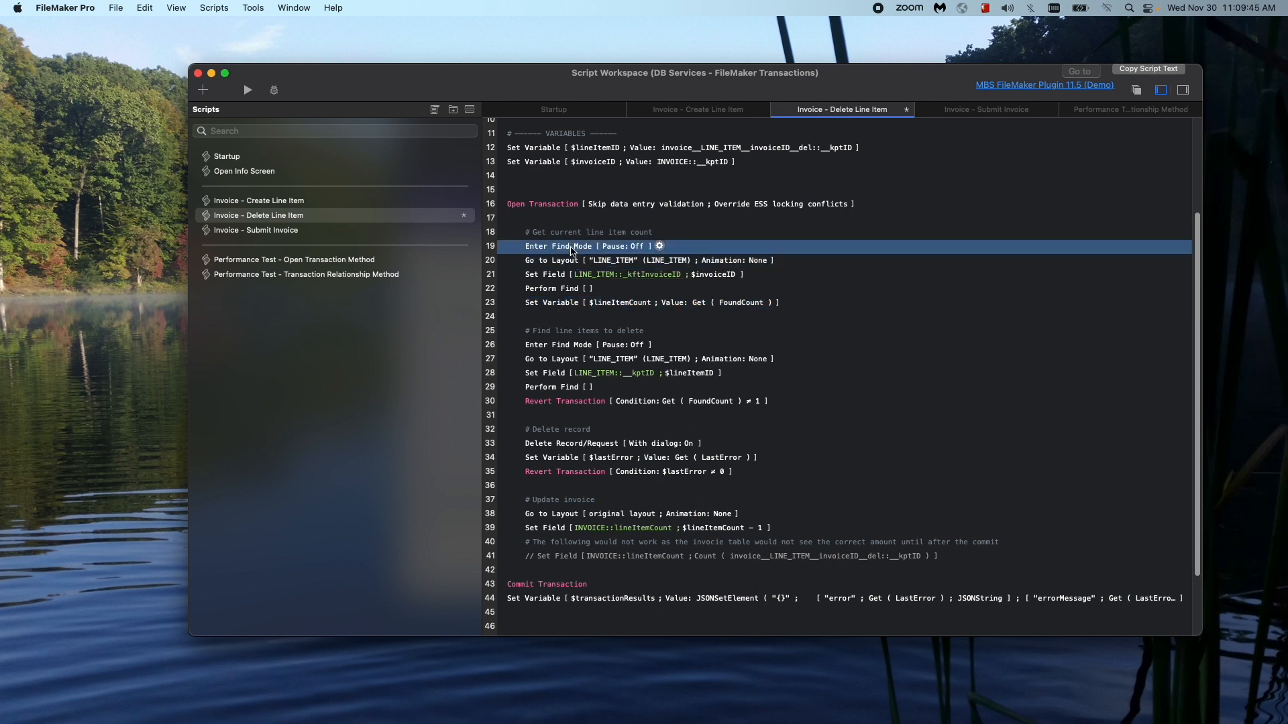